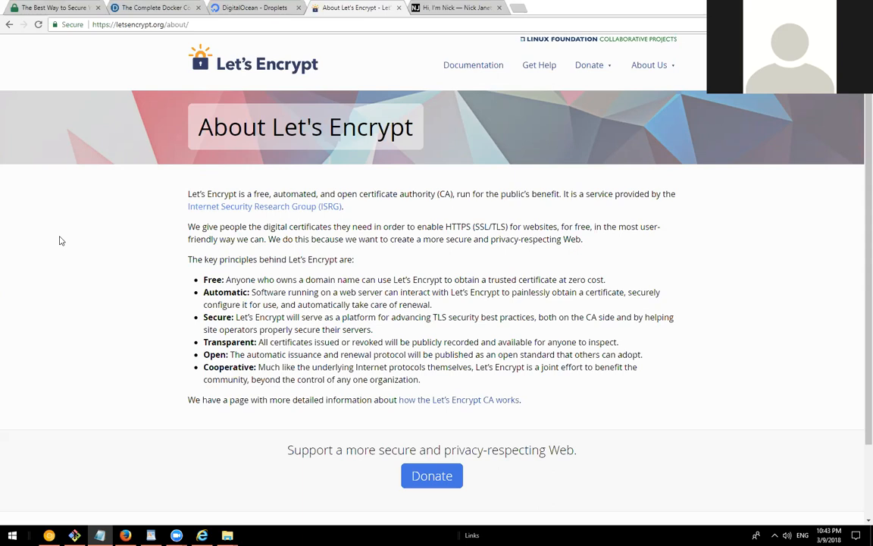
mouse_move(76, 282)
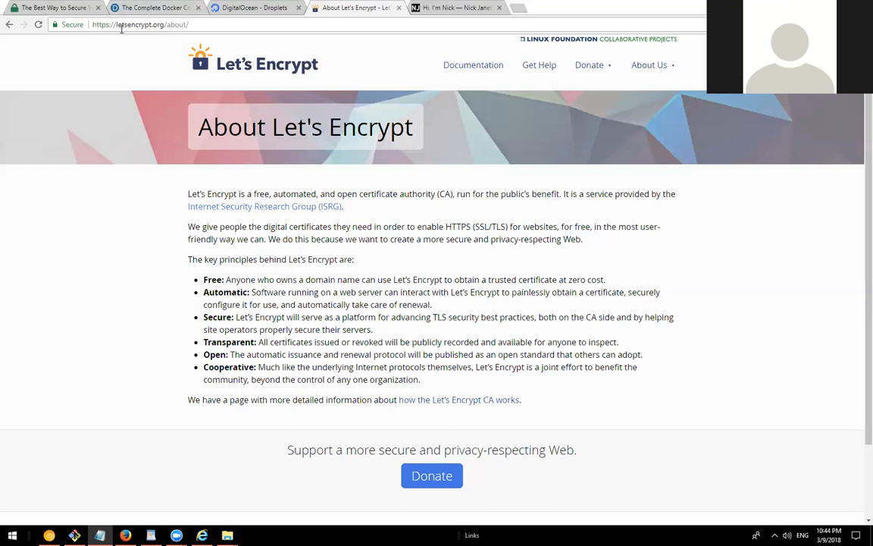
mouse_move(532, 152)
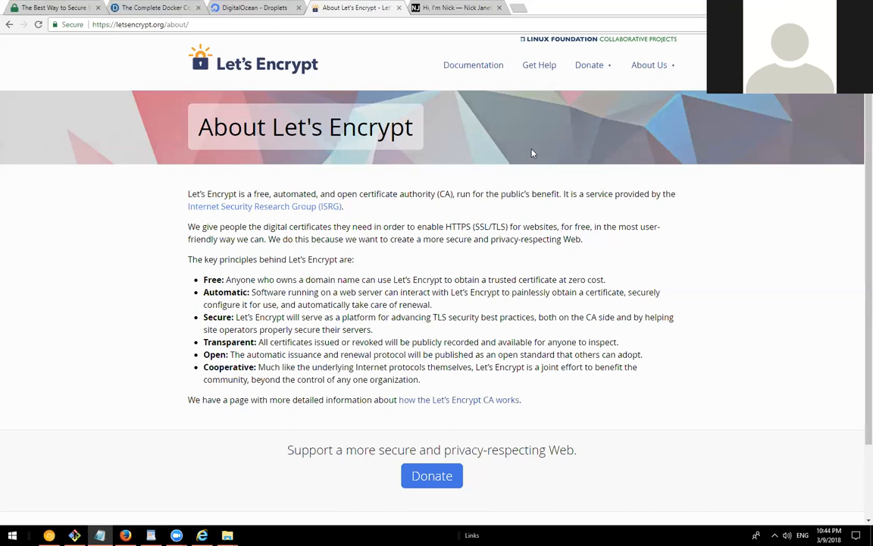
mouse_move(448, 197)
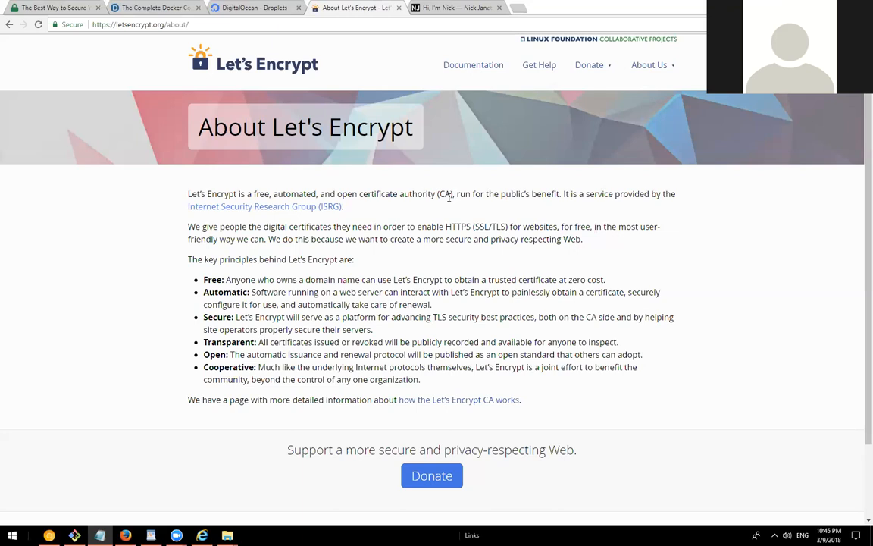
mouse_move(467, 106)
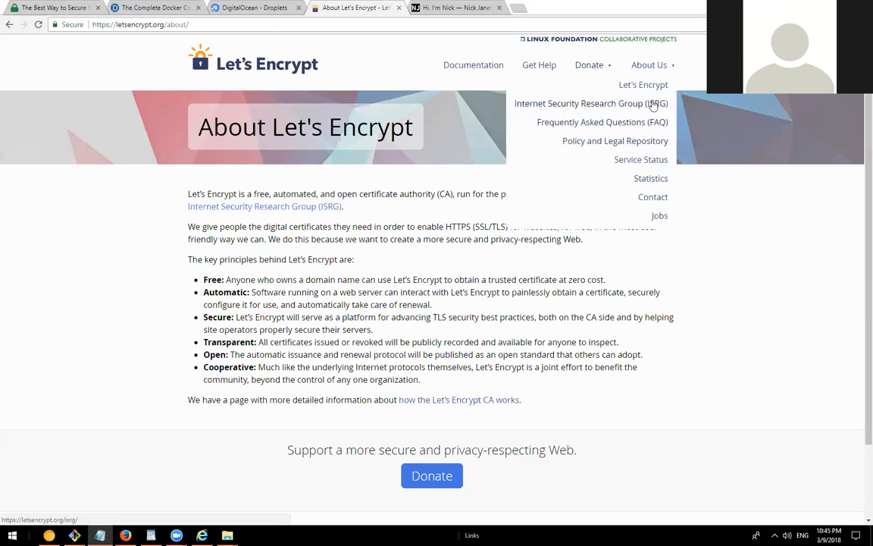
- From the Donate menu, show the Current Sponsors and Donors page and browse the Platinum, Gold and Silver logos
click(588, 64)
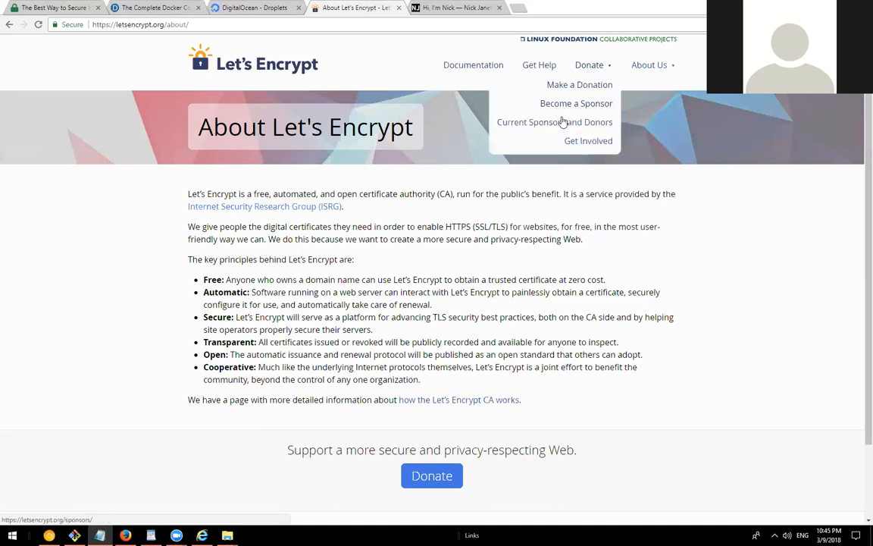
click(554, 121)
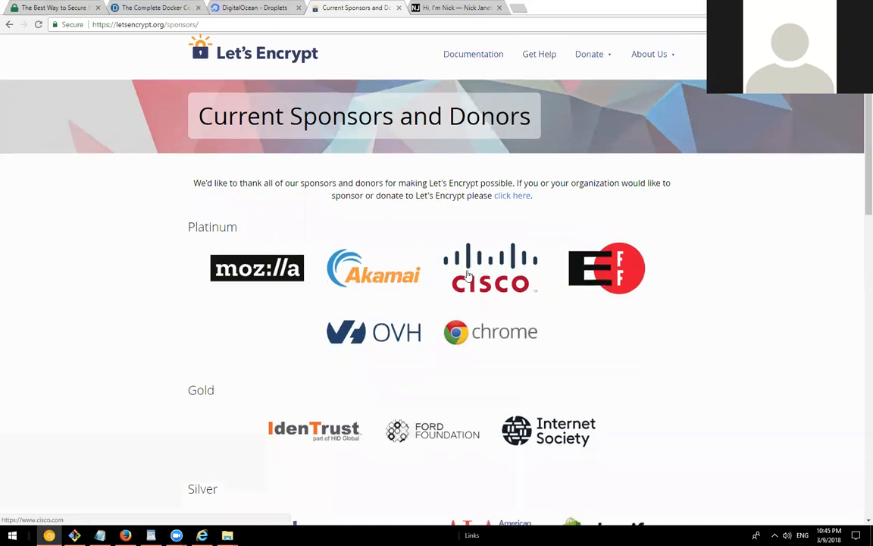
scroll(down, 3)
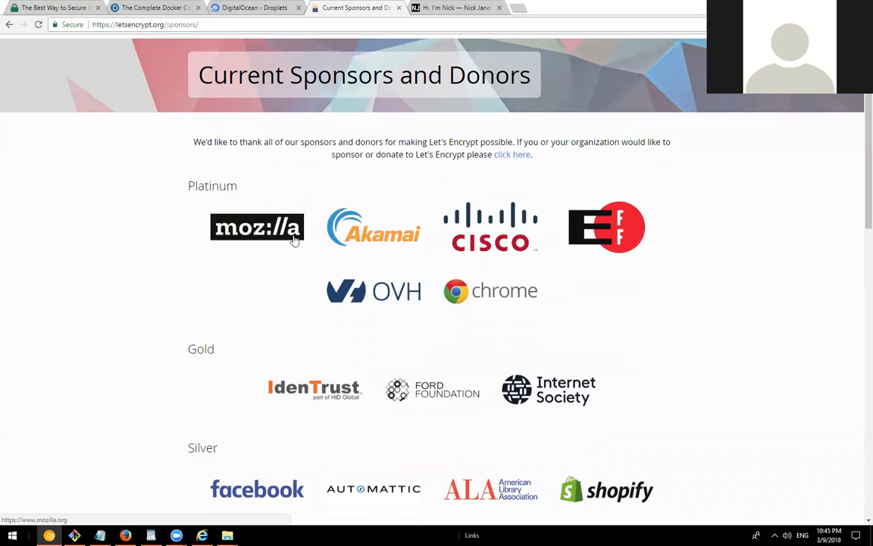
scroll(down, 3)
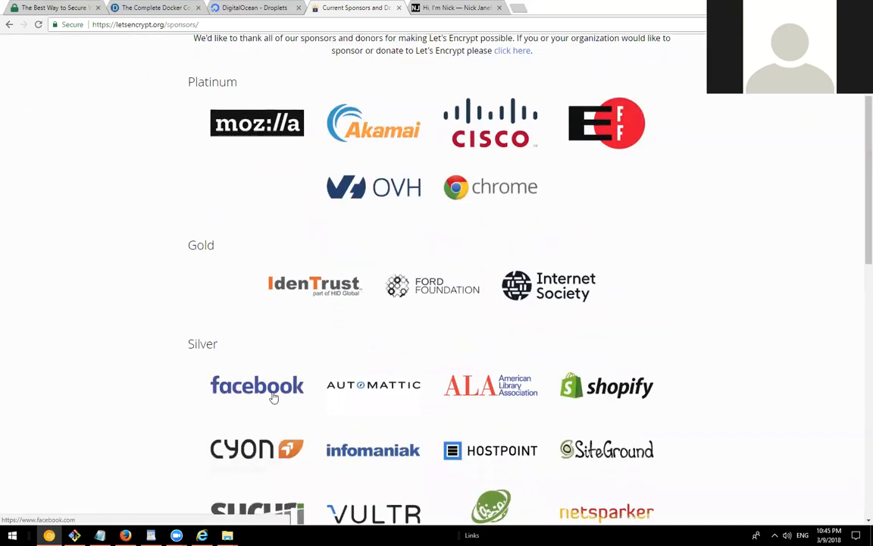
scroll(down, 3)
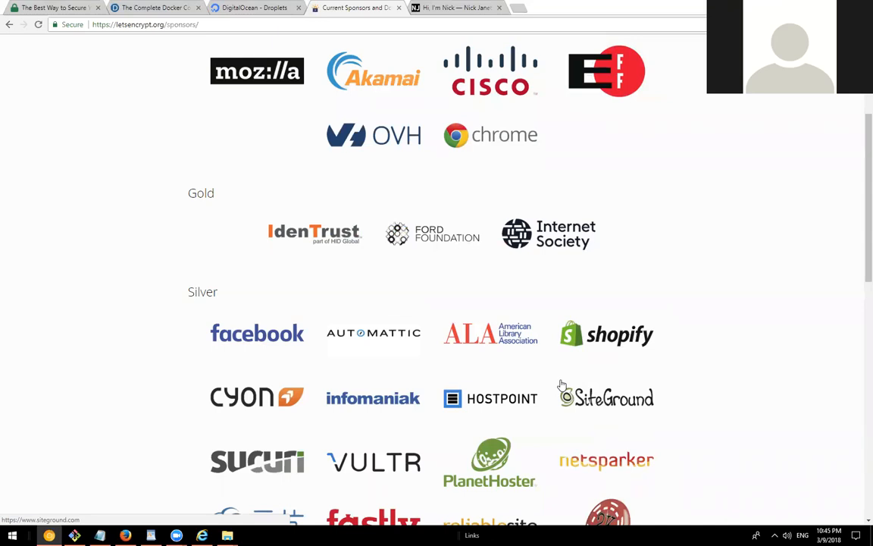
scroll(up, 3)
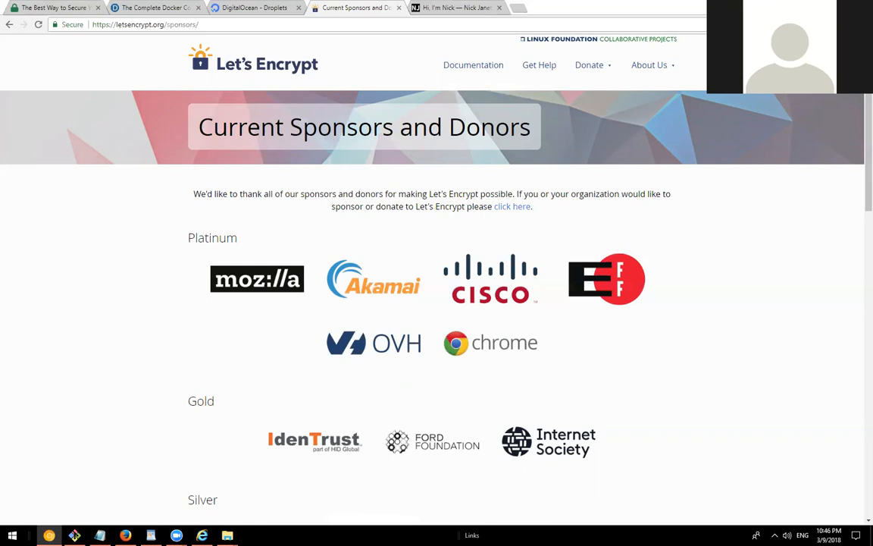
mouse_move(473, 64)
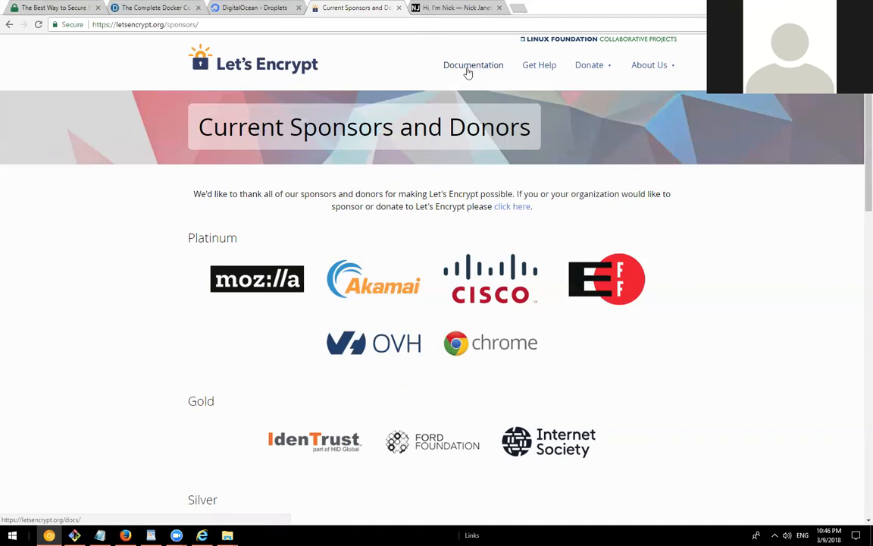
mouse_move(539, 63)
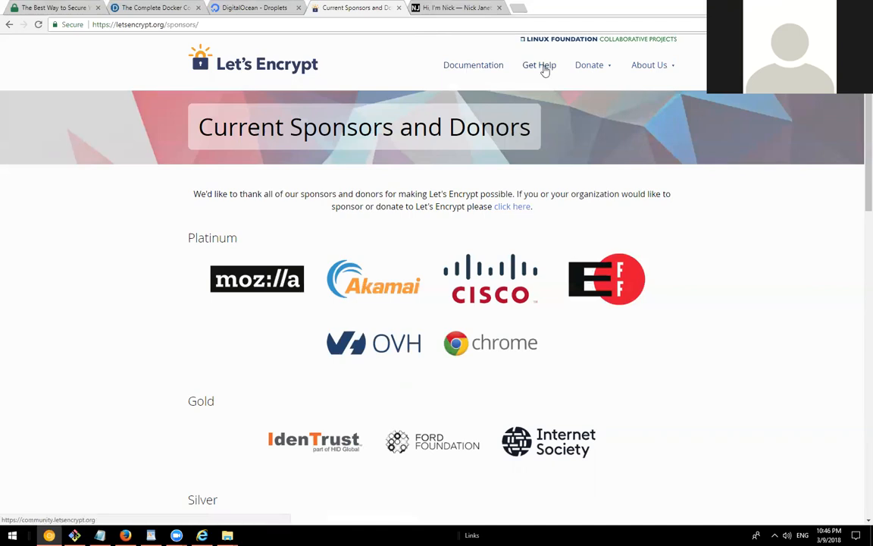
mouse_move(391, 50)
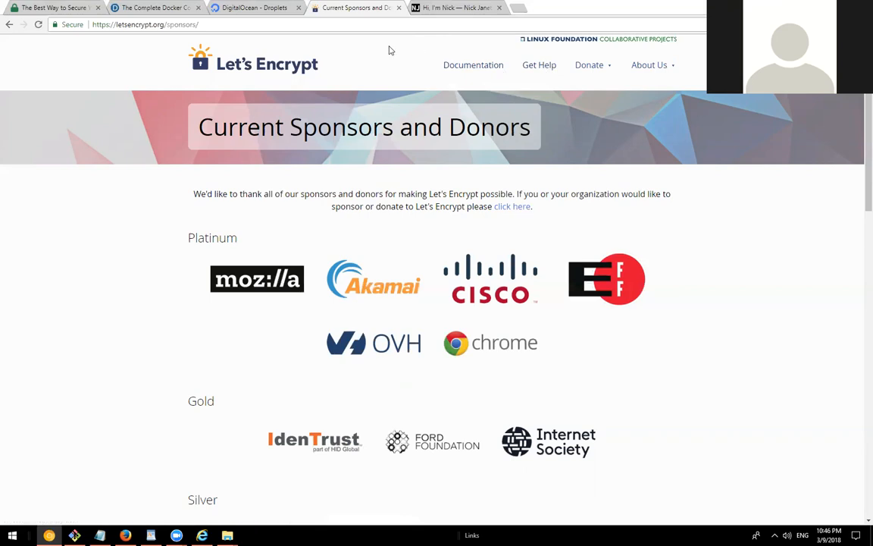
mouse_move(314, 45)
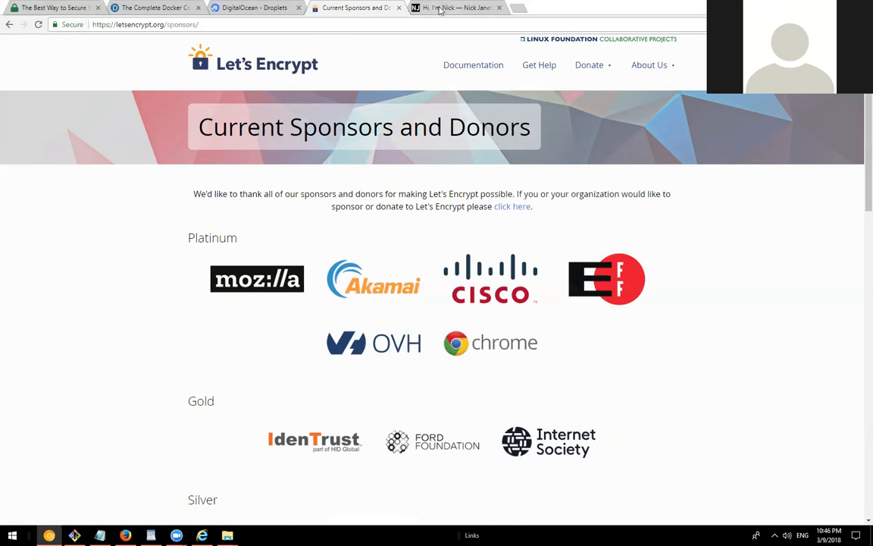
- Switch to the 'Hi, I'm Nick' tab and return to the top near the intro video
click(455, 7)
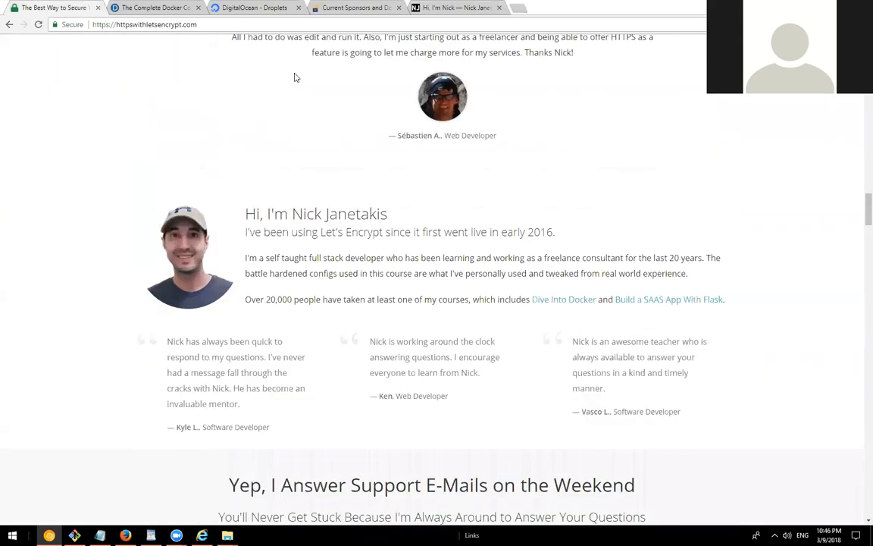
click(144, 24)
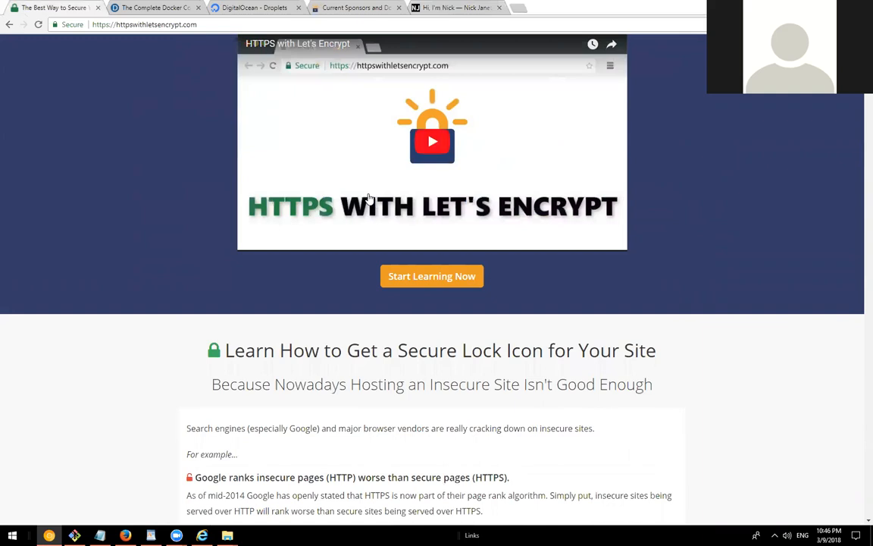
mouse_move(286, 233)
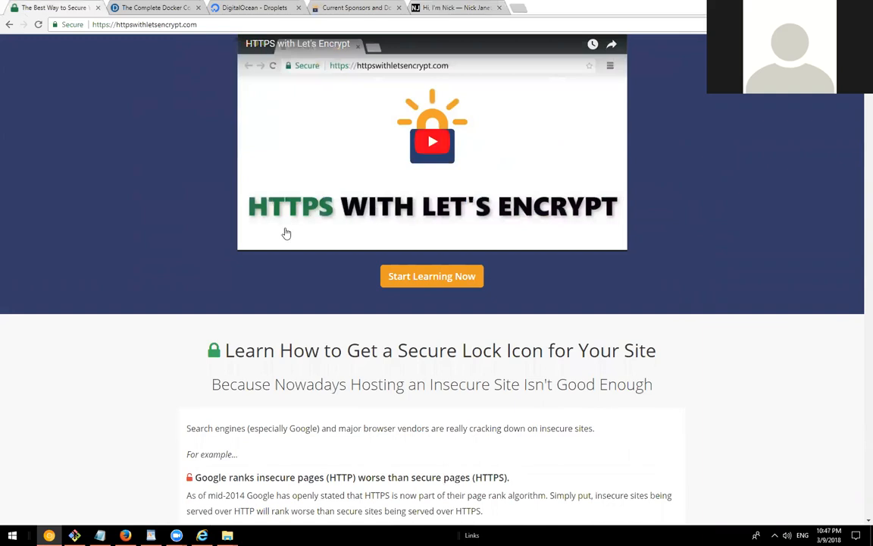
scroll(down, 3)
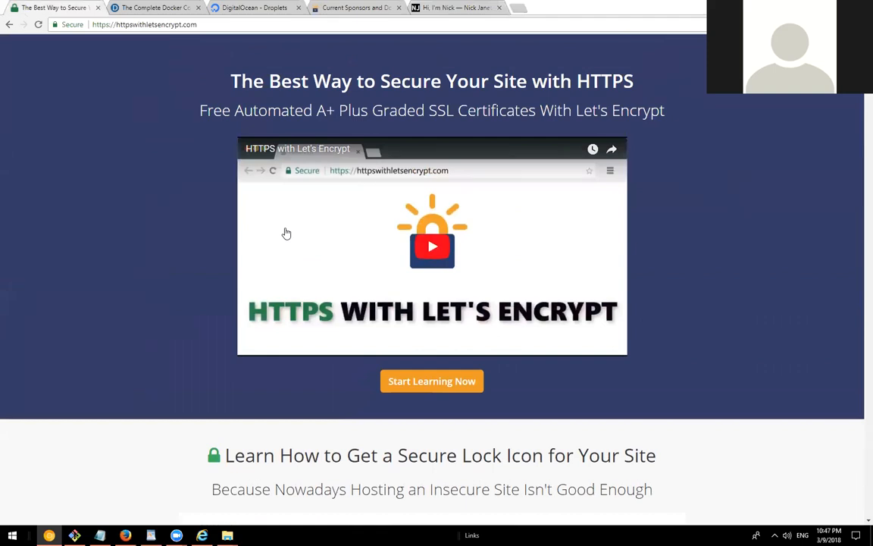
mouse_move(432, 246)
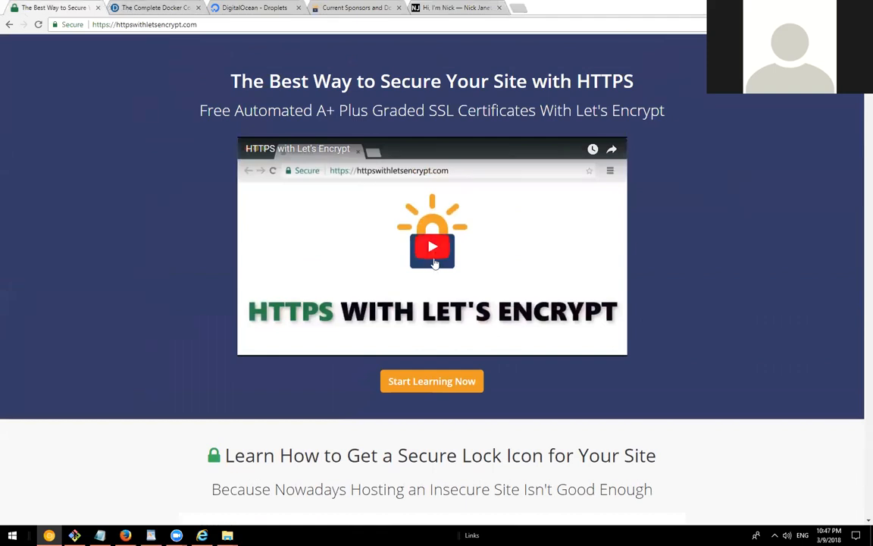
scroll(down, 3)
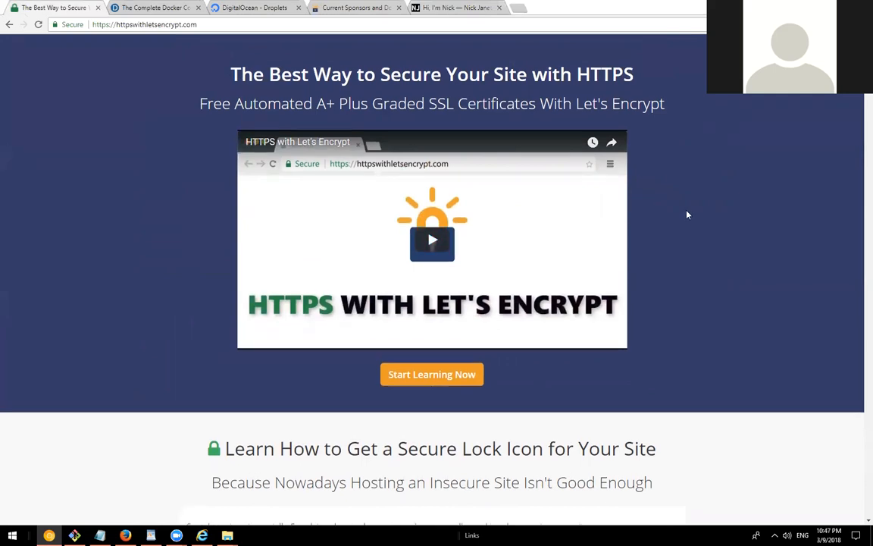
scroll(down, 3)
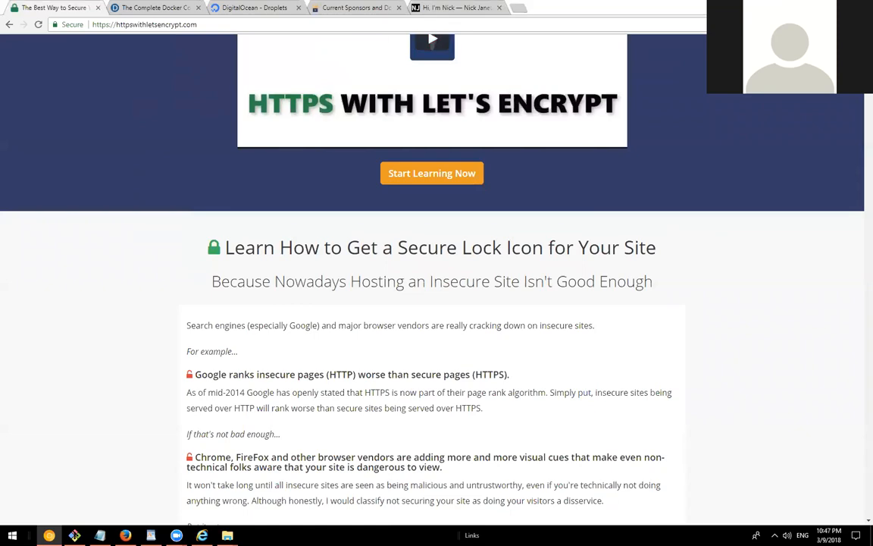
scroll(down, 3)
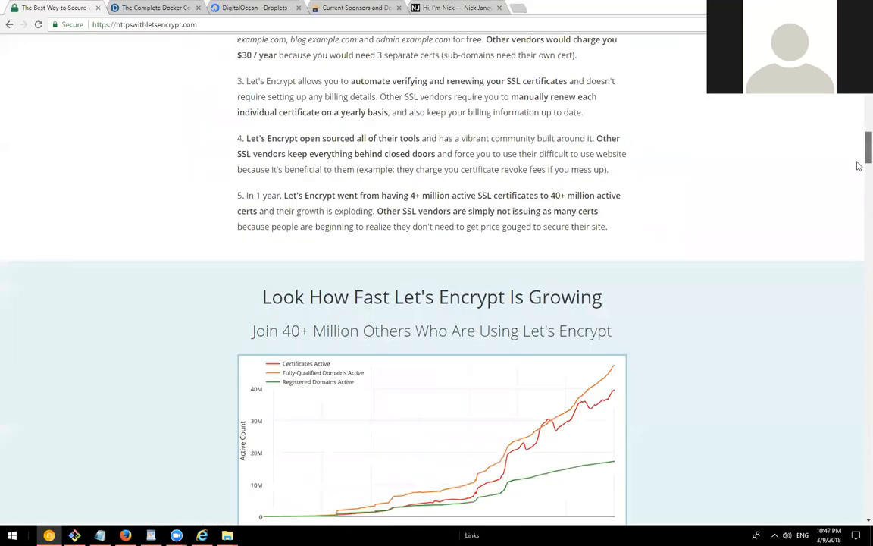
- Scroll past the Course Curriculum down to the 'Here's What You'll Get' pricing box
scroll(down, 3)
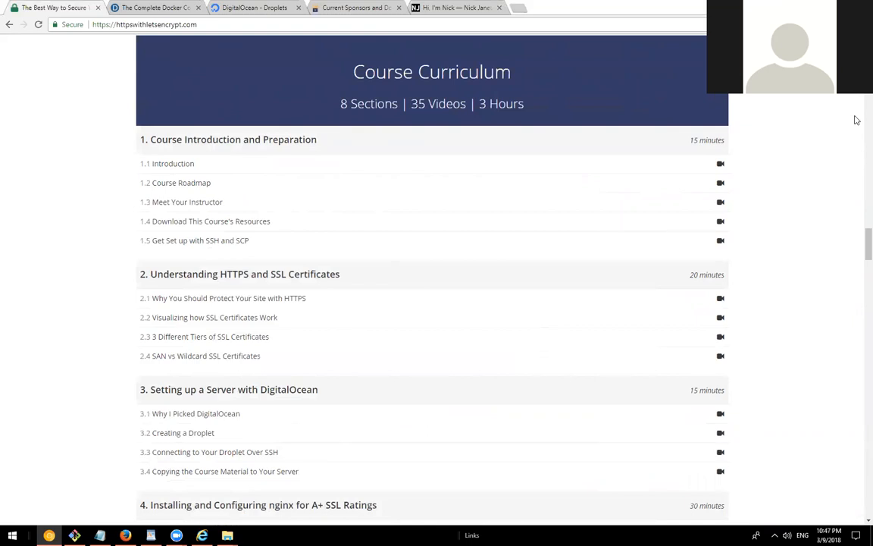
mouse_move(97, 147)
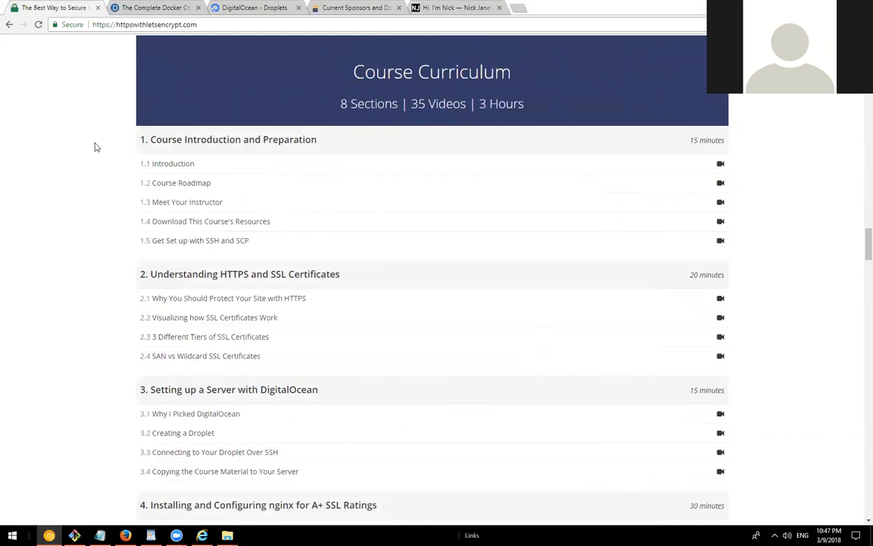
mouse_move(118, 143)
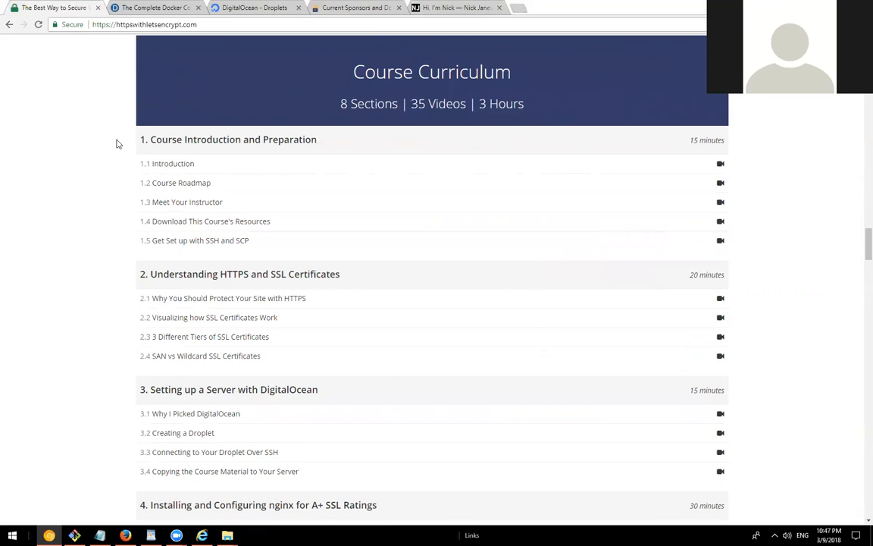
scroll(down, 3)
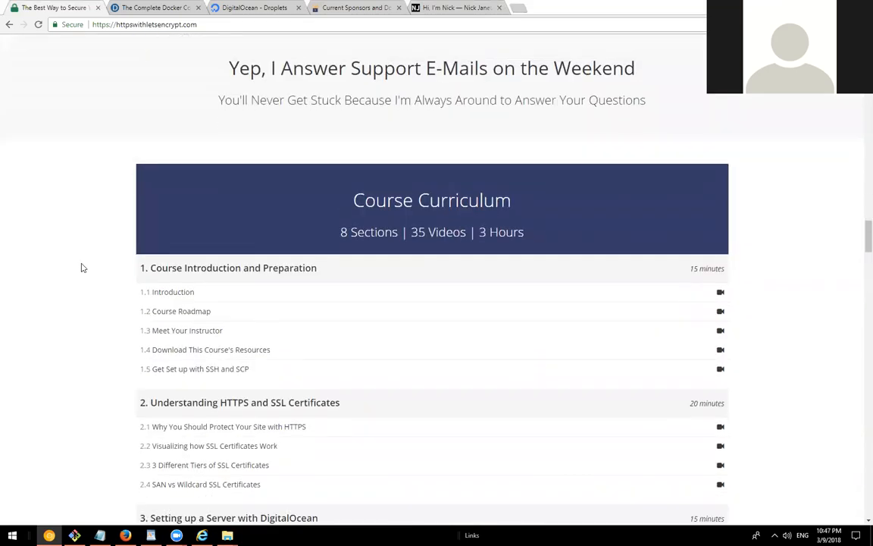
scroll(down, 3)
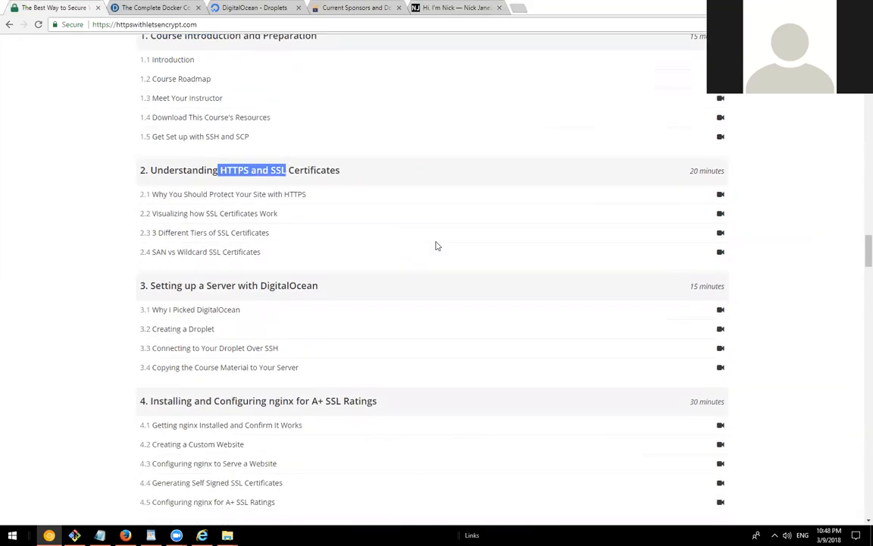
scroll(down, 3)
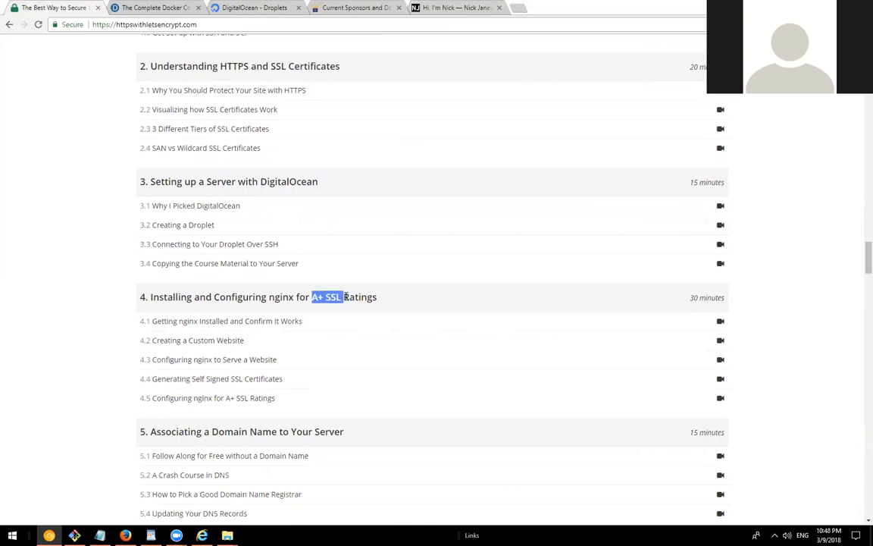
scroll(down, 3)
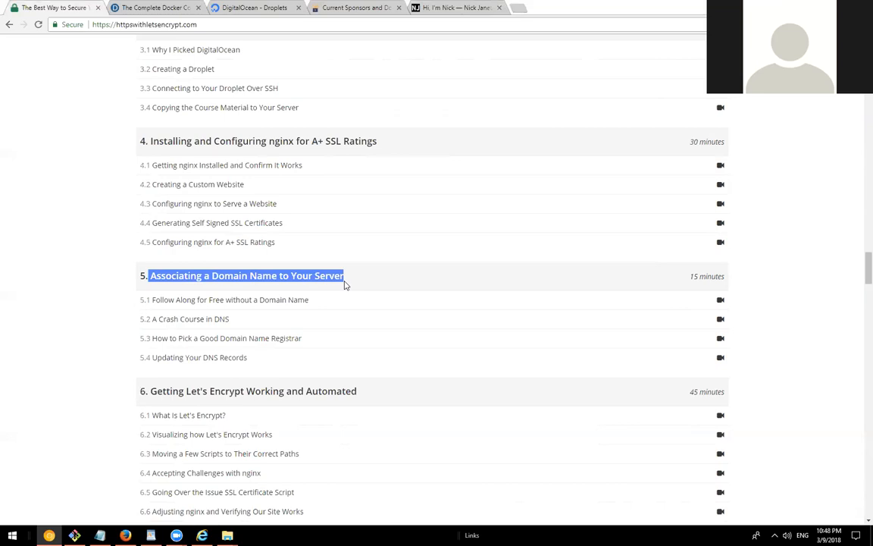
scroll(down, 3)
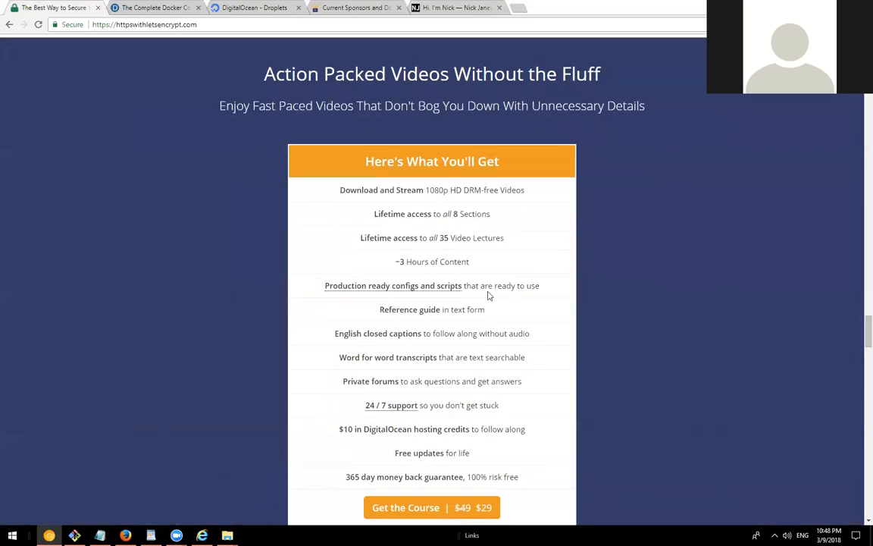
- Nudge the page to keep the pricing list, testimonial and team-license note in view
scroll(down, 3)
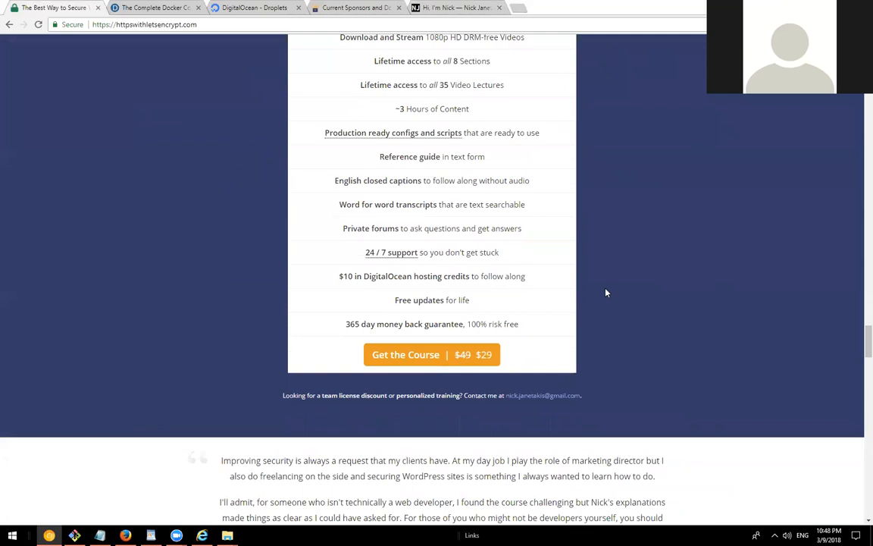
scroll(up, 3)
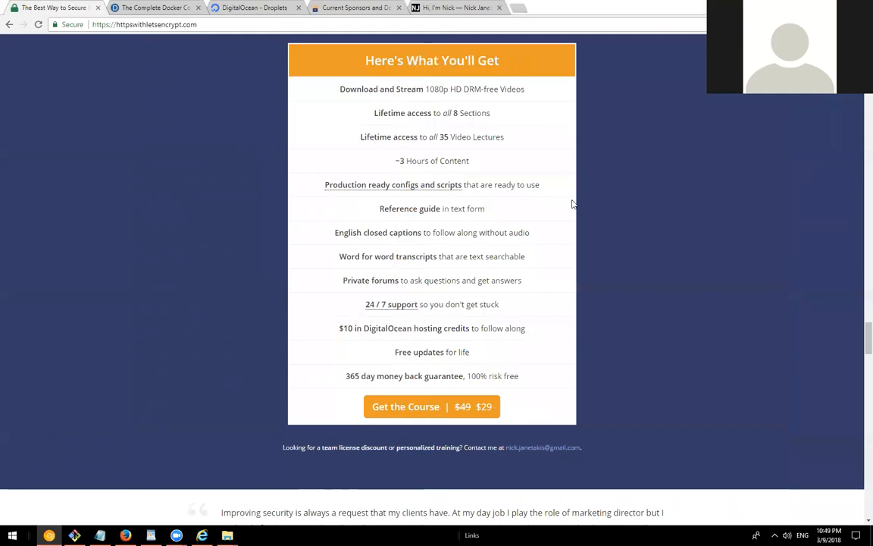
mouse_move(139, 170)
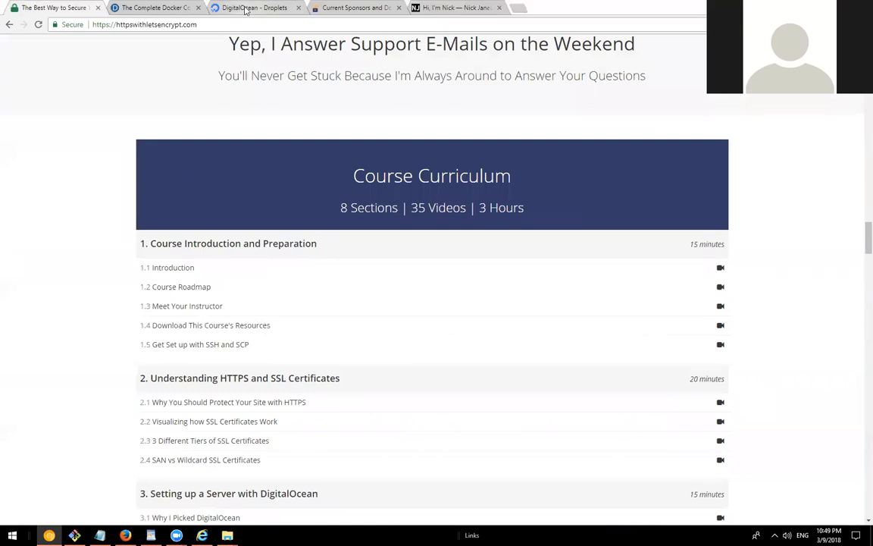
click(254, 8)
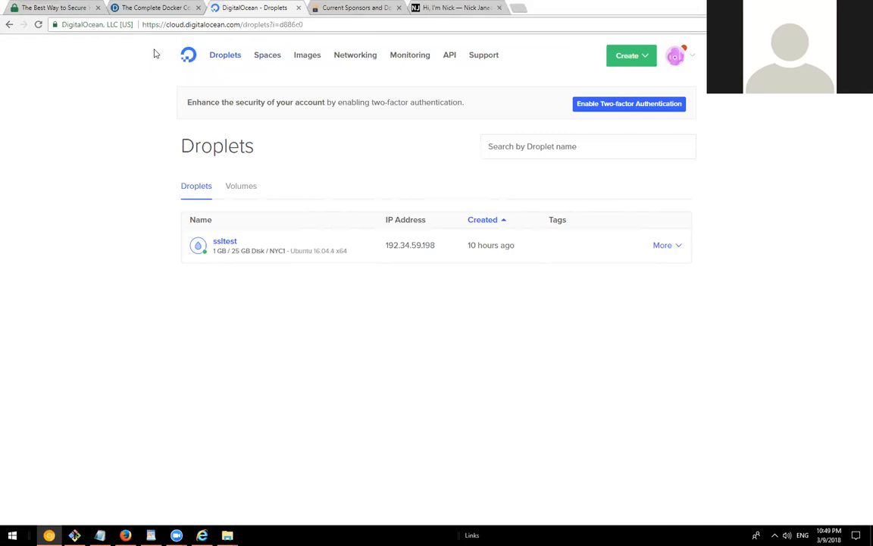
mouse_move(91, 127)
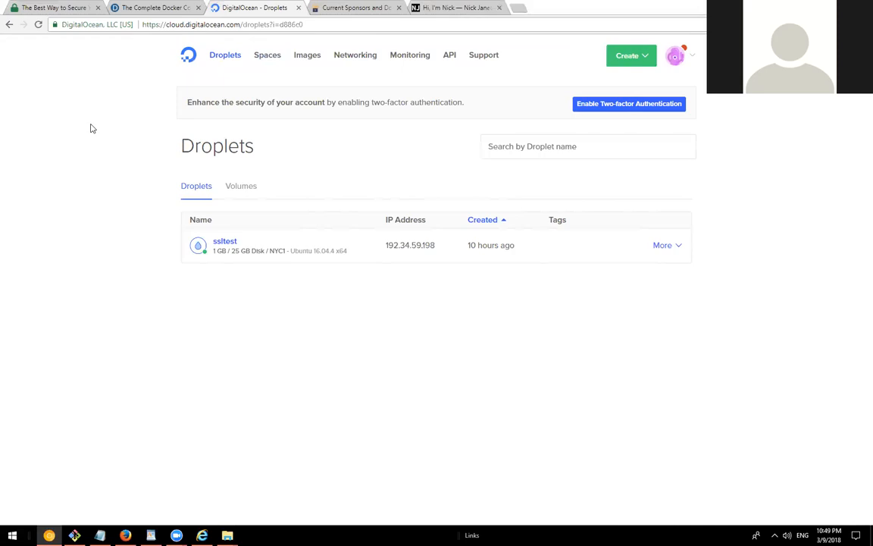
mouse_move(79, 97)
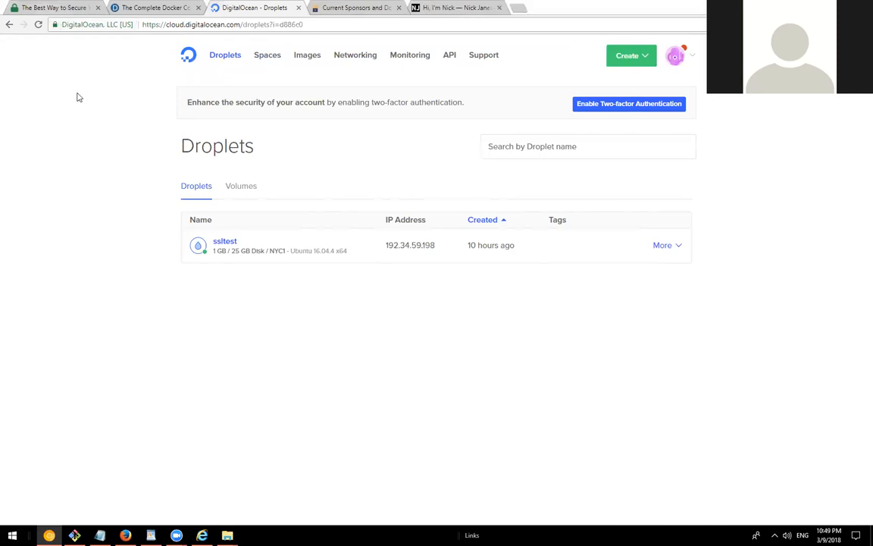
mouse_move(195, 20)
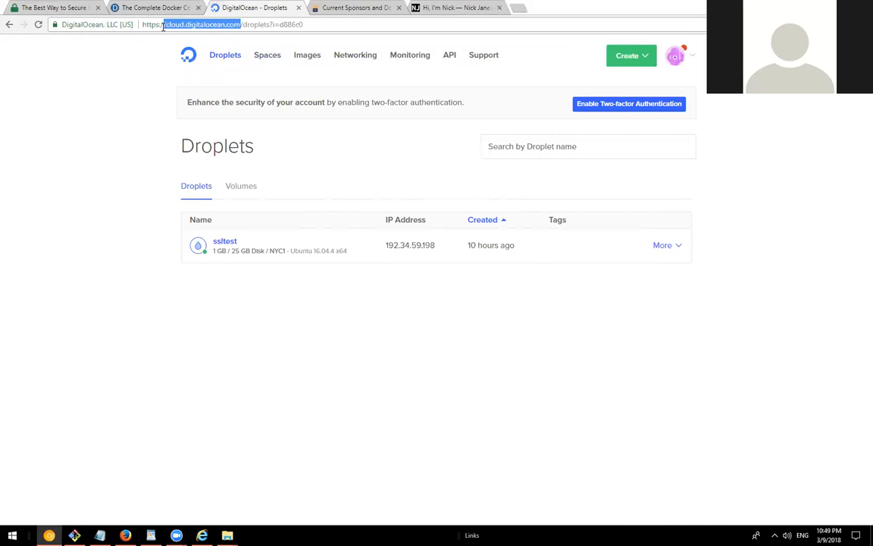
mouse_move(224, 246)
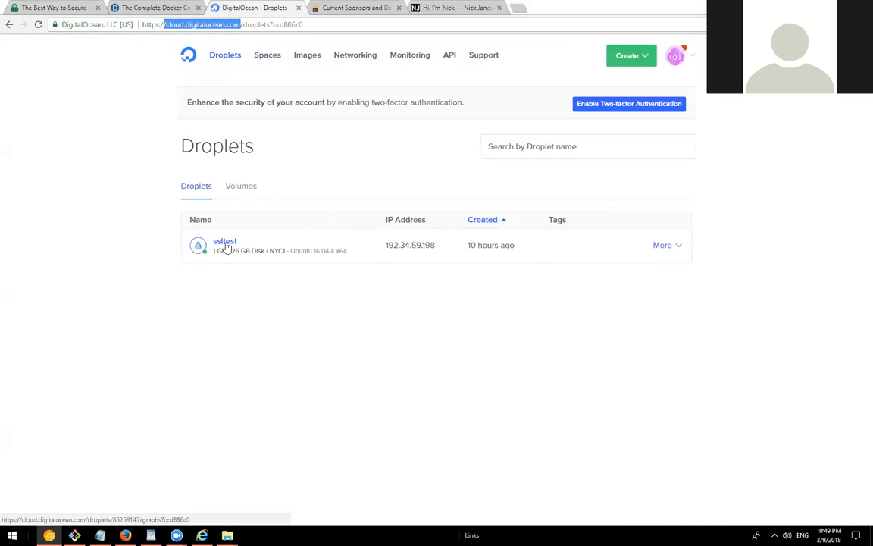
mouse_move(158, 143)
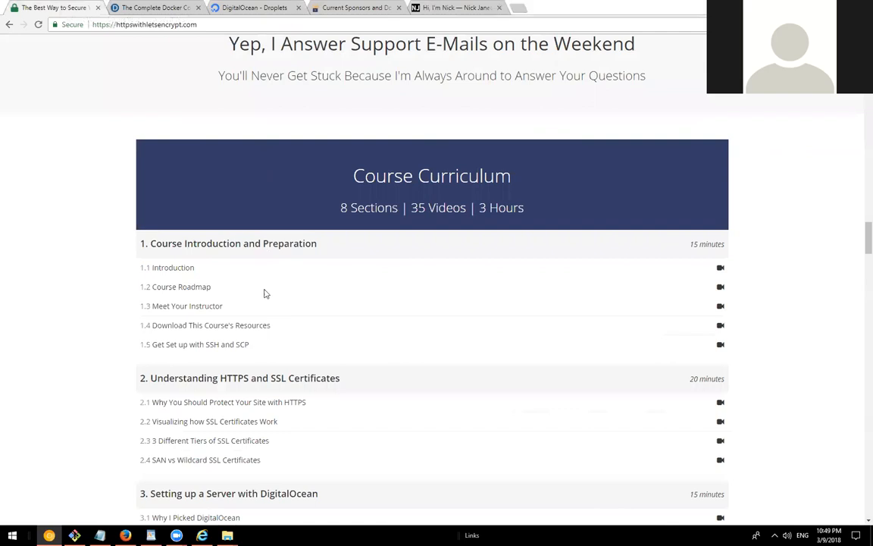
- After another look at the pricing box, switch to the DigitalOcean Droplets tab listing ssltest
scroll(down, 3)
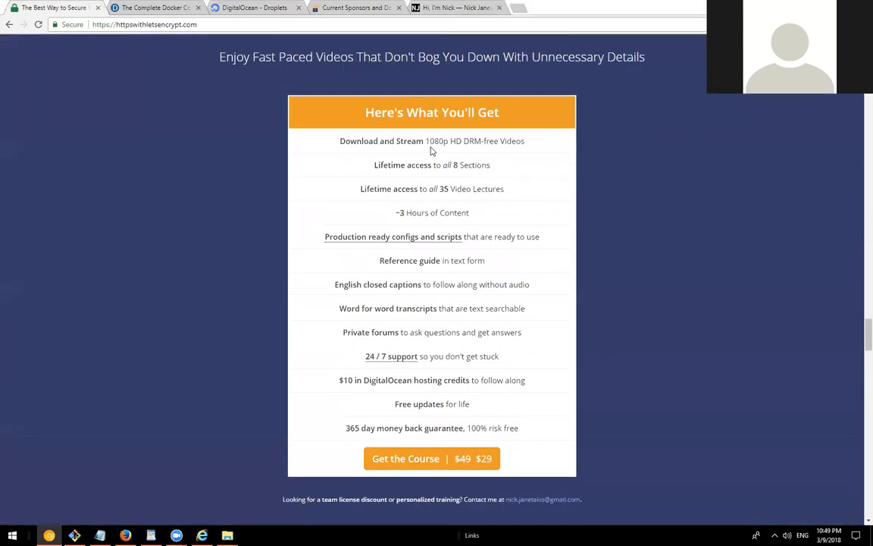
mouse_move(122, 284)
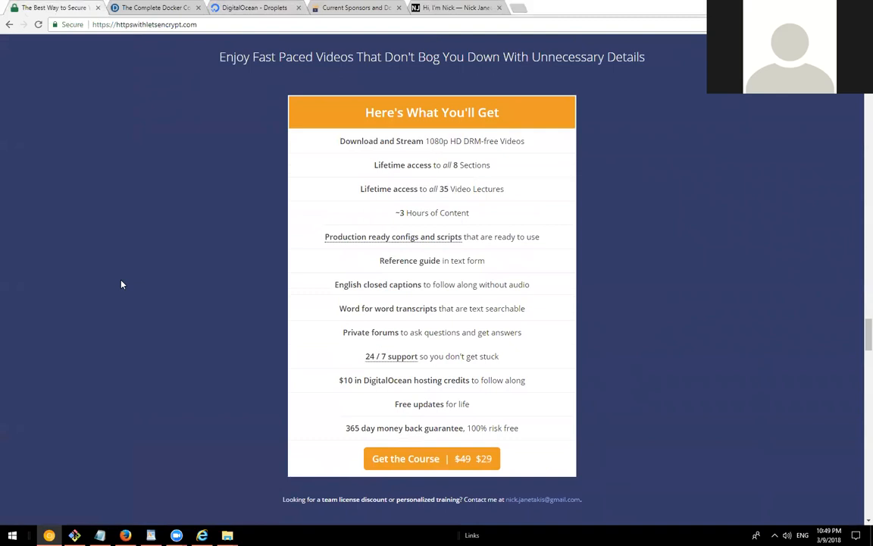
click(254, 7)
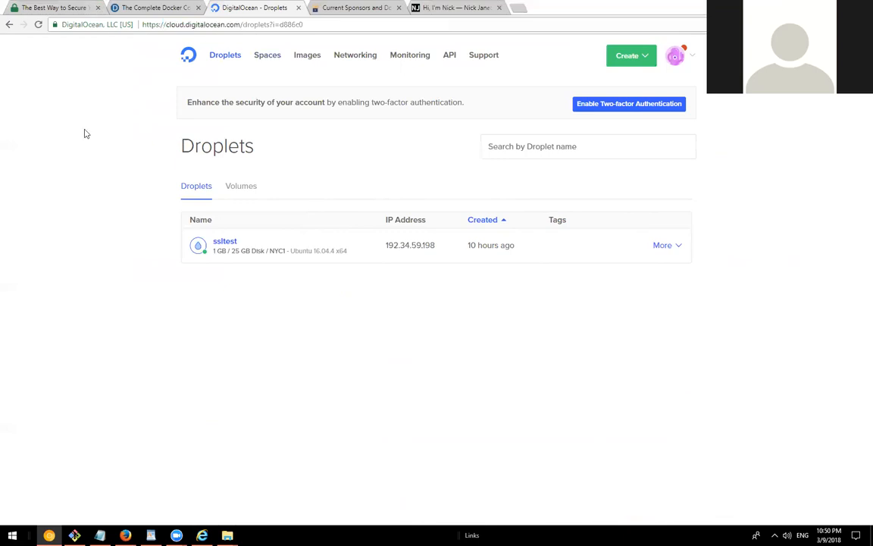
mouse_move(52, 142)
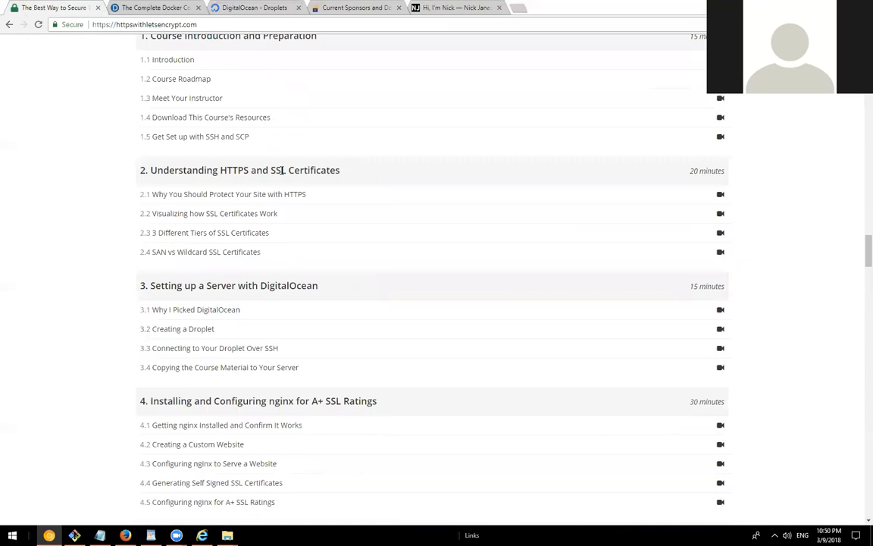
- Scroll through curriculum sections 5–8, then bring the ssltest terminal listing scripts 01–09 to the front
scroll(down, 3)
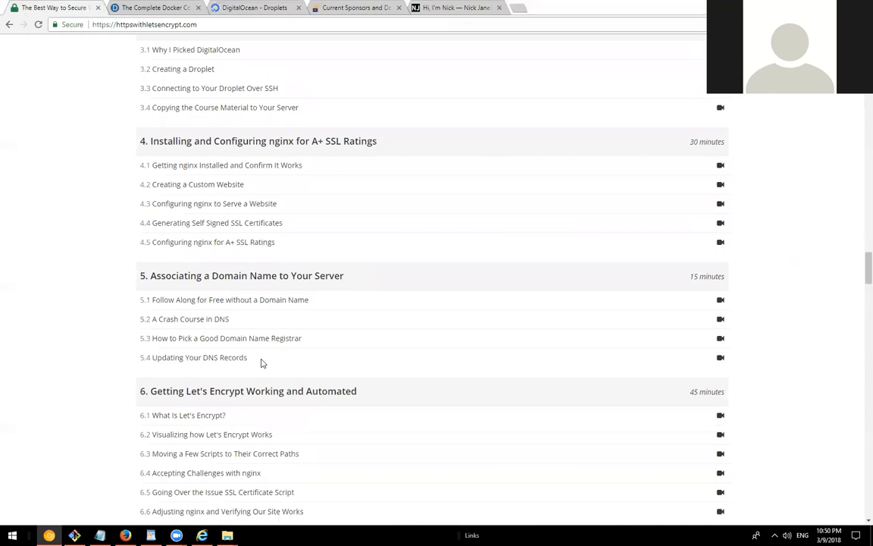
scroll(down, 3)
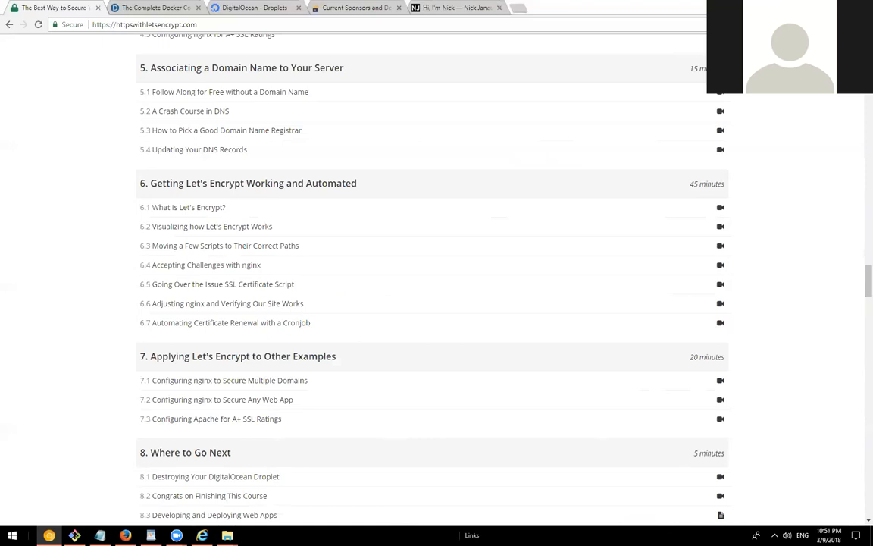
click(74, 534)
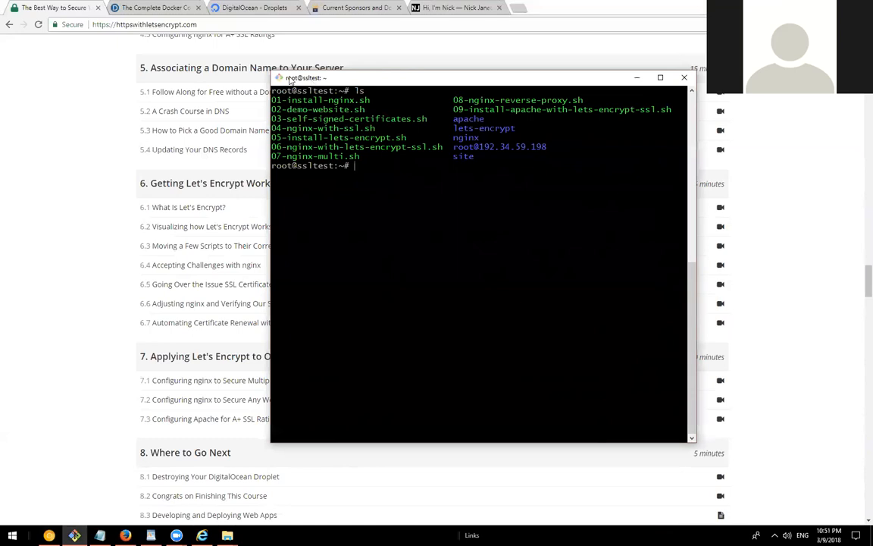
- Drag the PuTTY terminal window over to the right beside the curriculum
drag(303, 78, 203, 77)
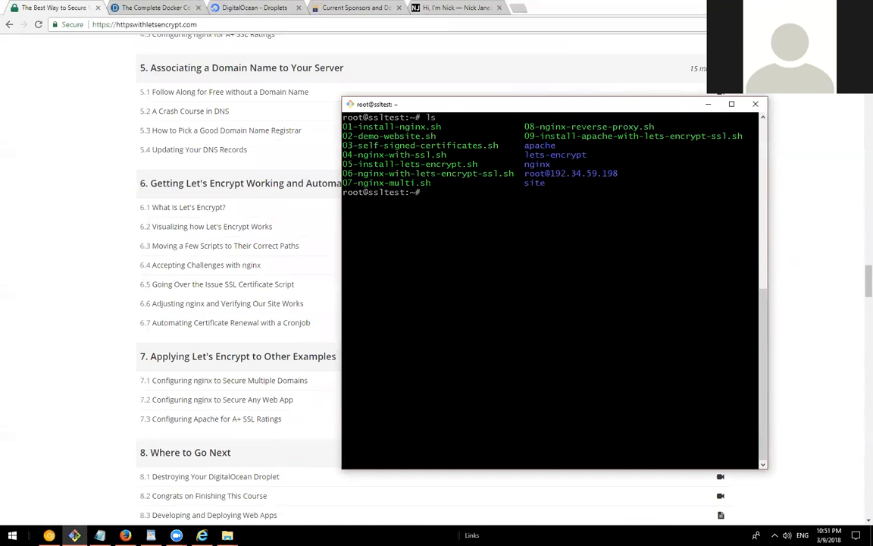
mouse_move(469, 109)
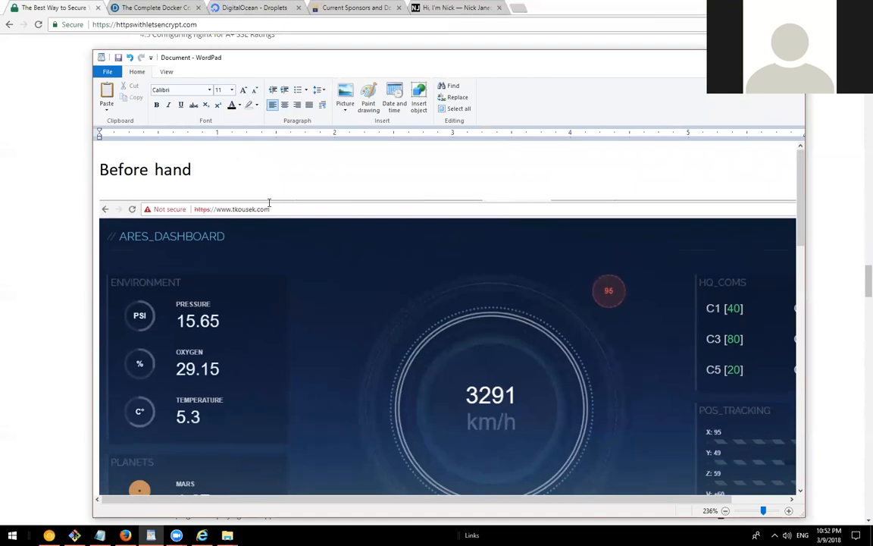
- Show the live ARES dashboard site in the browser beside the 'Before hand' notes
scroll(down, 3)
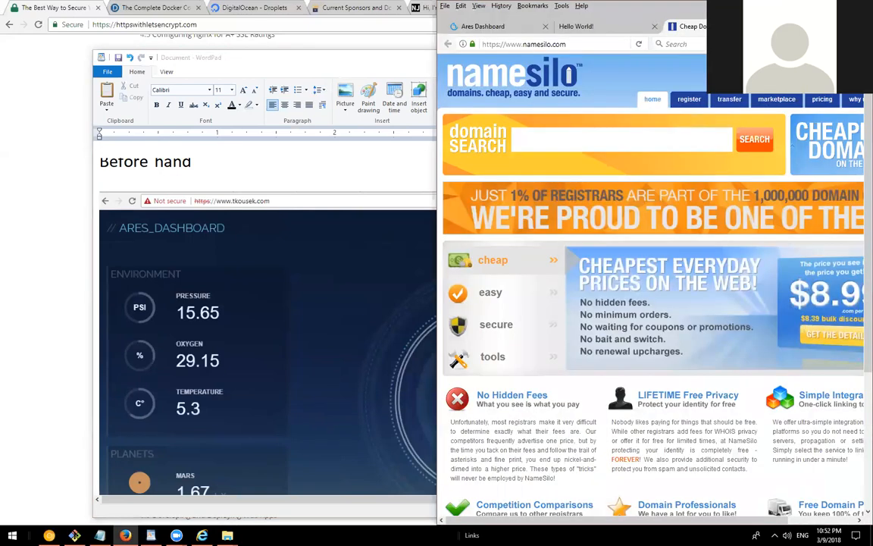
click(482, 26)
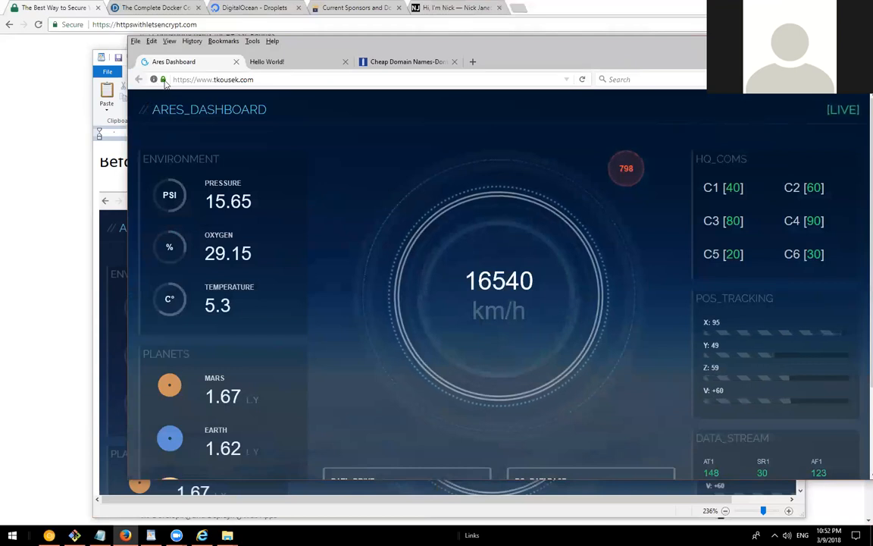
- View the tkousek.com Let's Encrypt certificate via the padlock's More Information
click(163, 79)
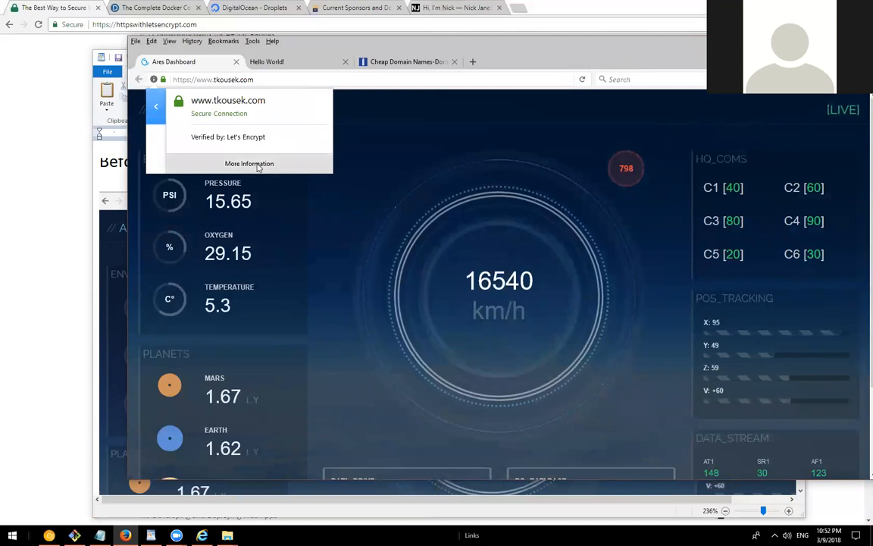
click(249, 164)
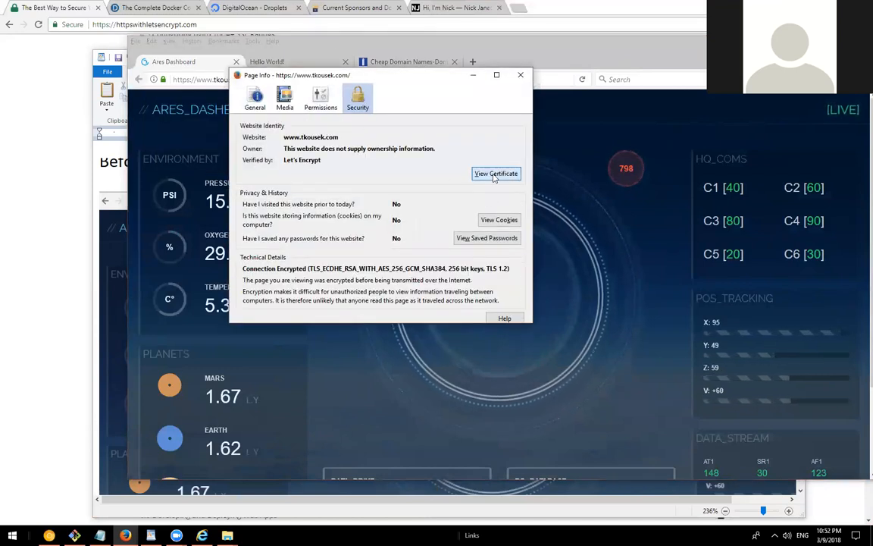
click(496, 173)
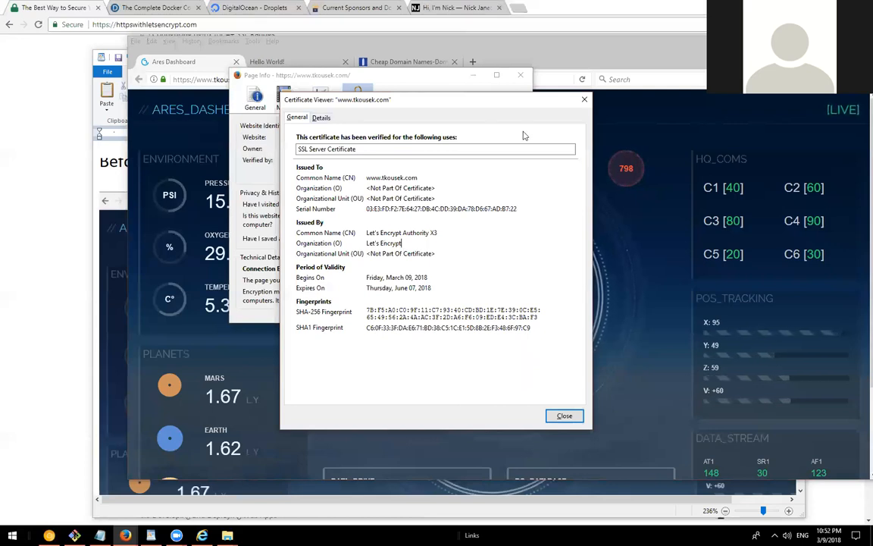
mouse_move(503, 185)
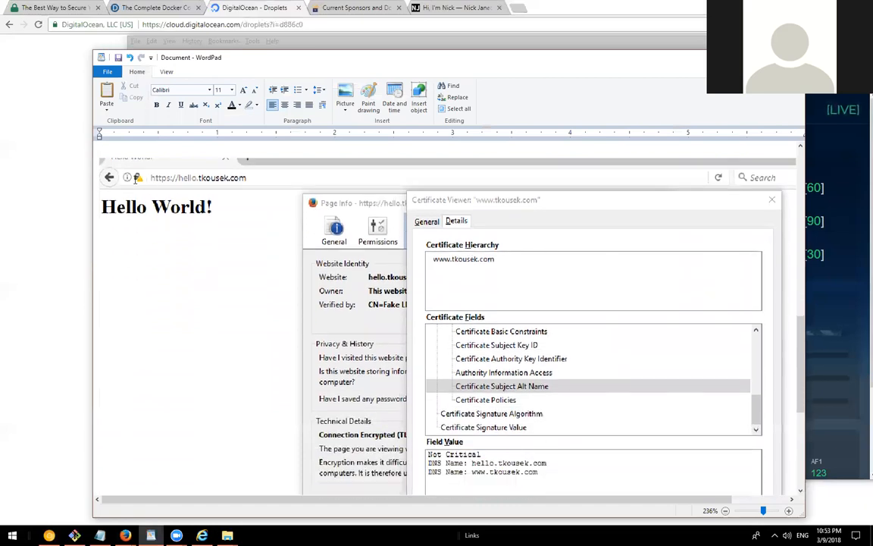
mouse_move(147, 188)
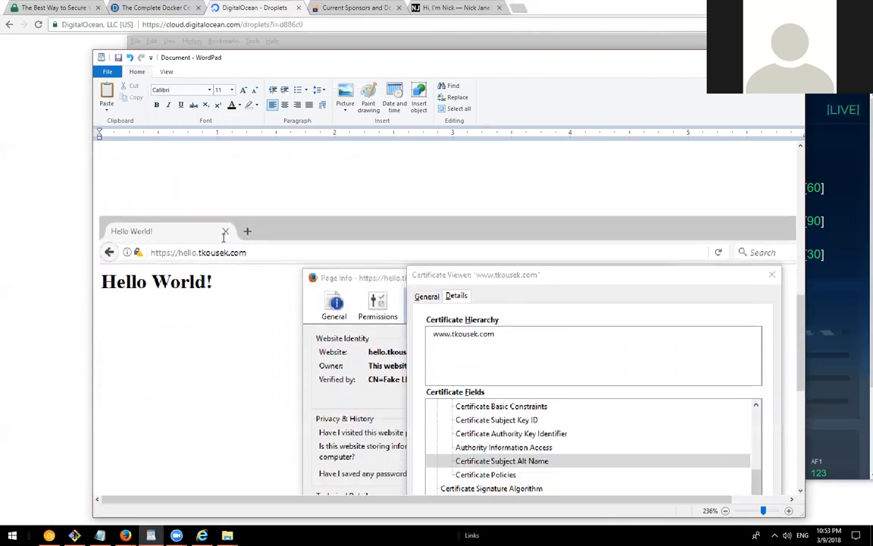
mouse_move(164, 270)
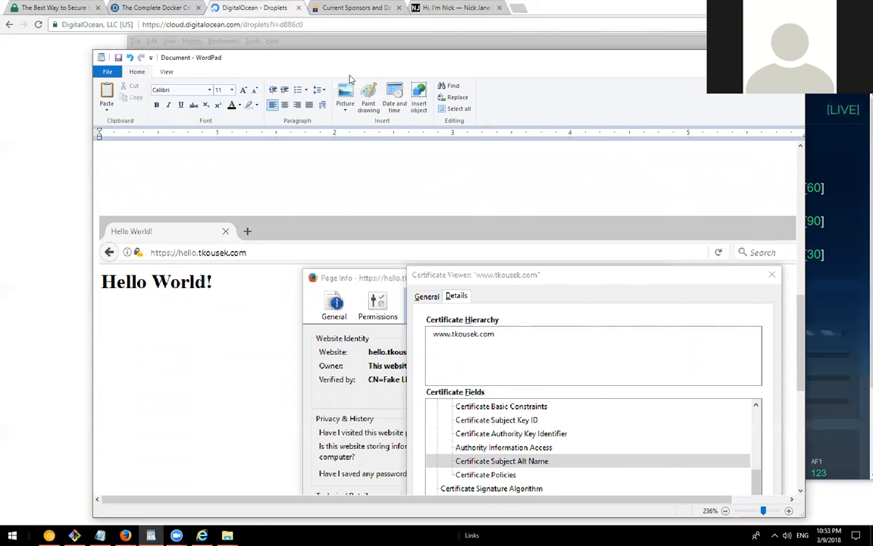
mouse_move(528, 72)
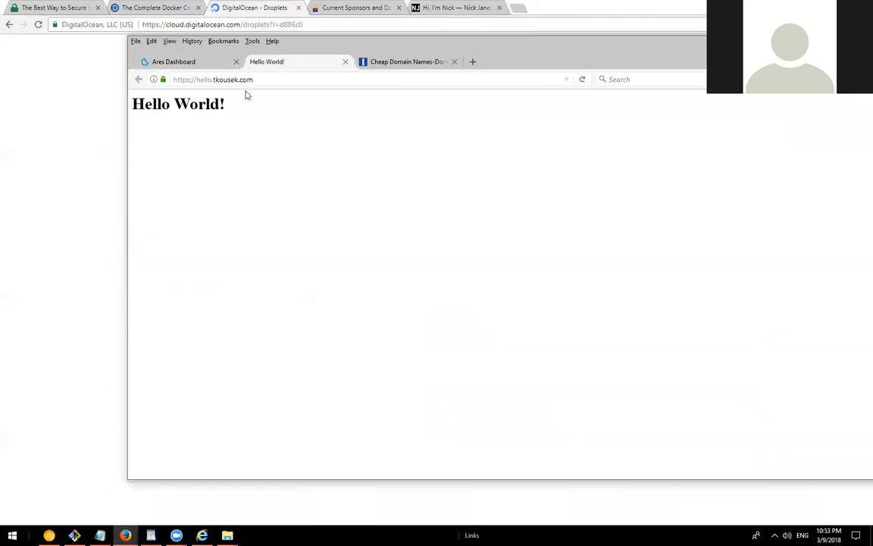
mouse_move(162, 79)
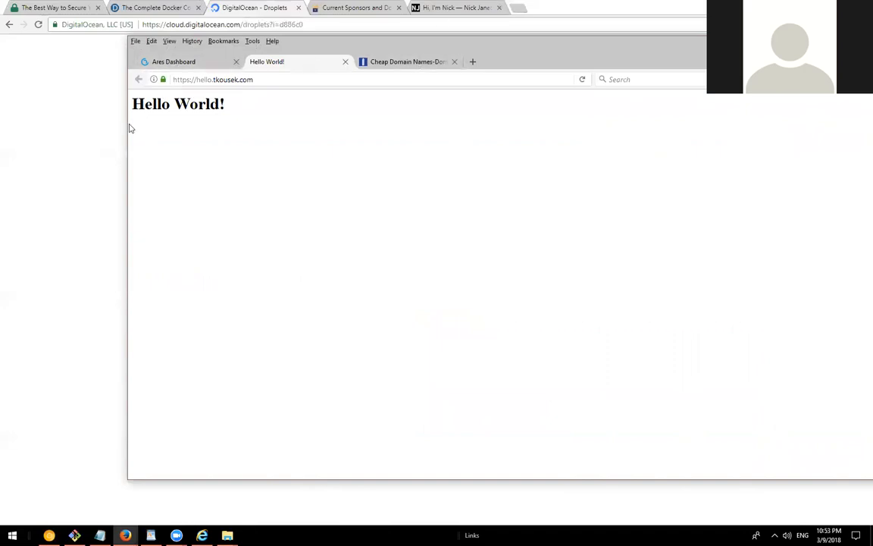
- Switch to the nickjanetakis.com tab and browse the blog's Tips, Tricks and Tutorials down to Docker posts
click(254, 8)
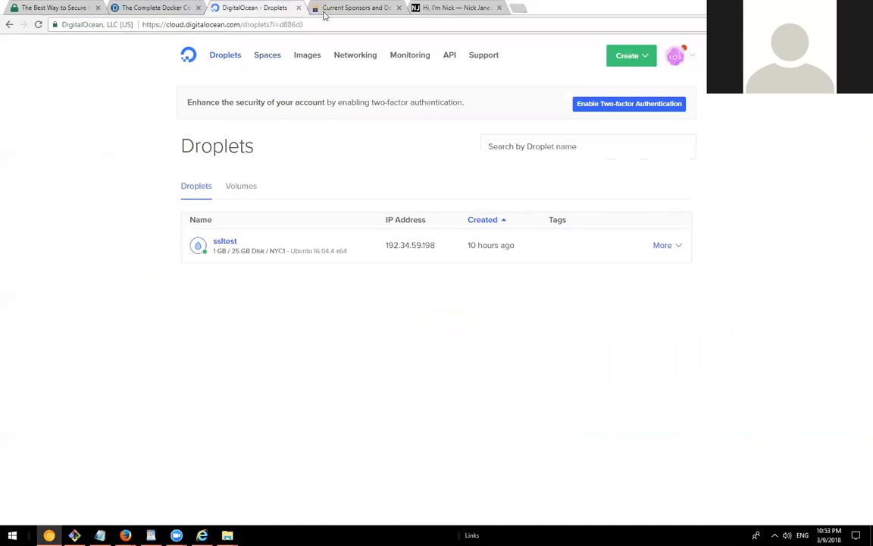
click(455, 7)
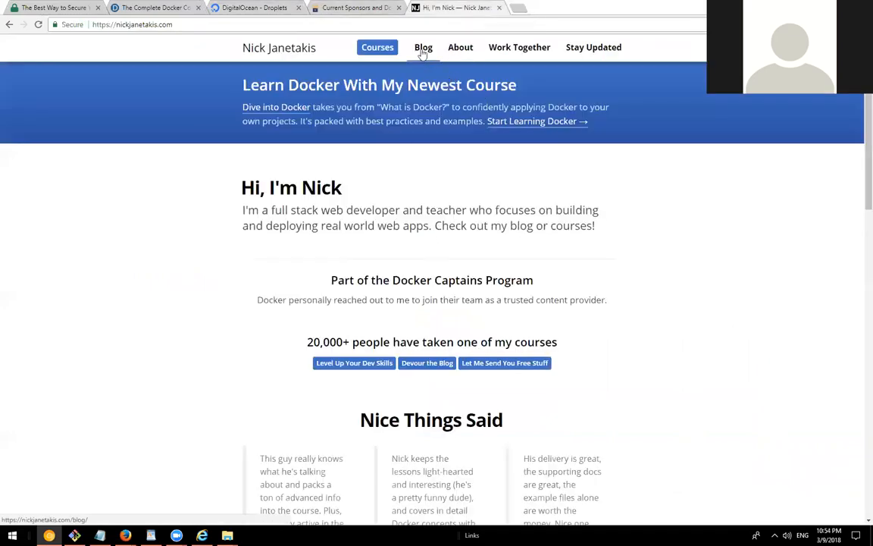
click(422, 47)
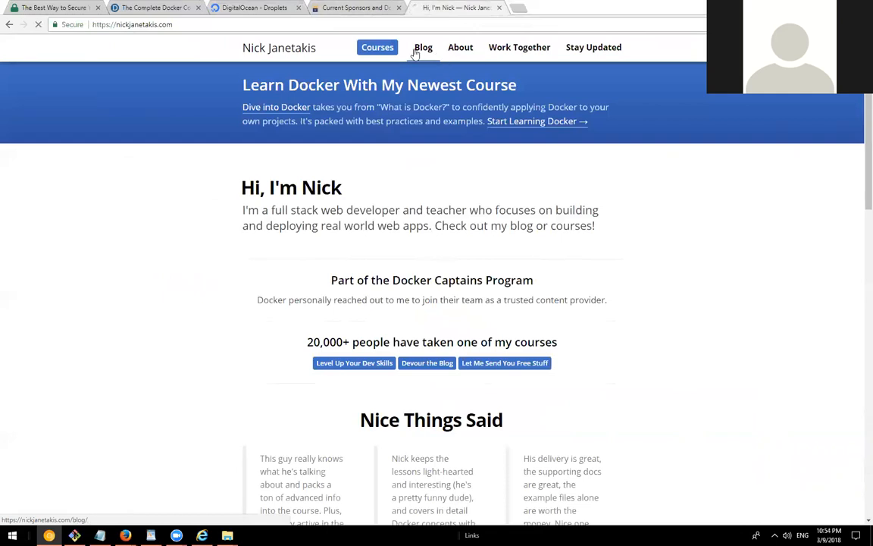
click(422, 47)
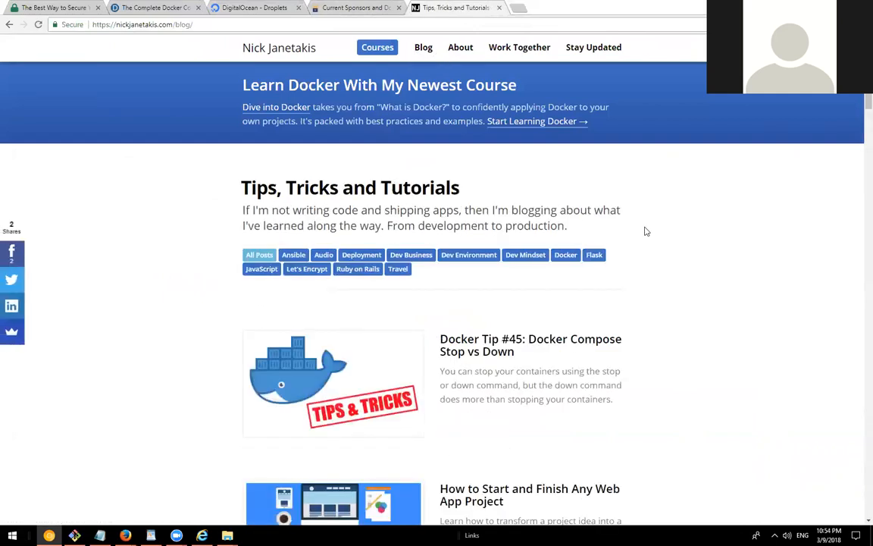
scroll(down, 3)
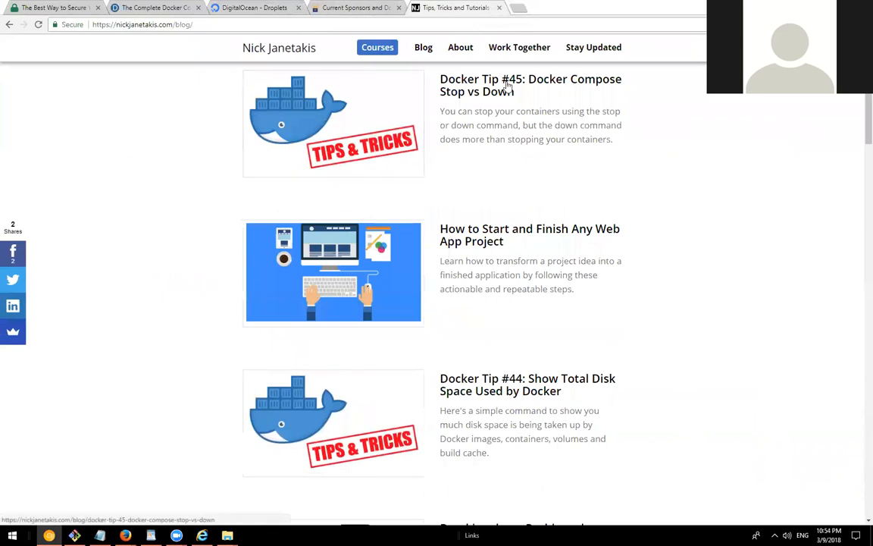
mouse_move(436, 269)
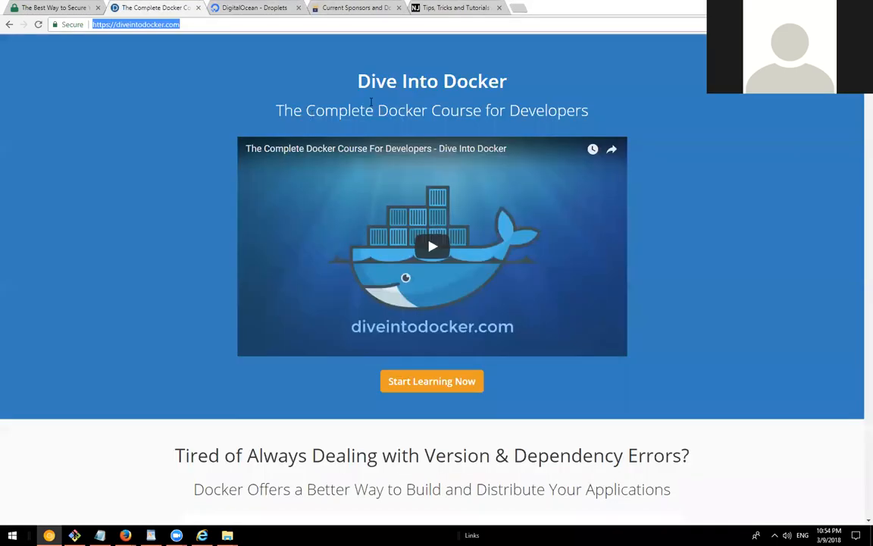
mouse_move(406, 91)
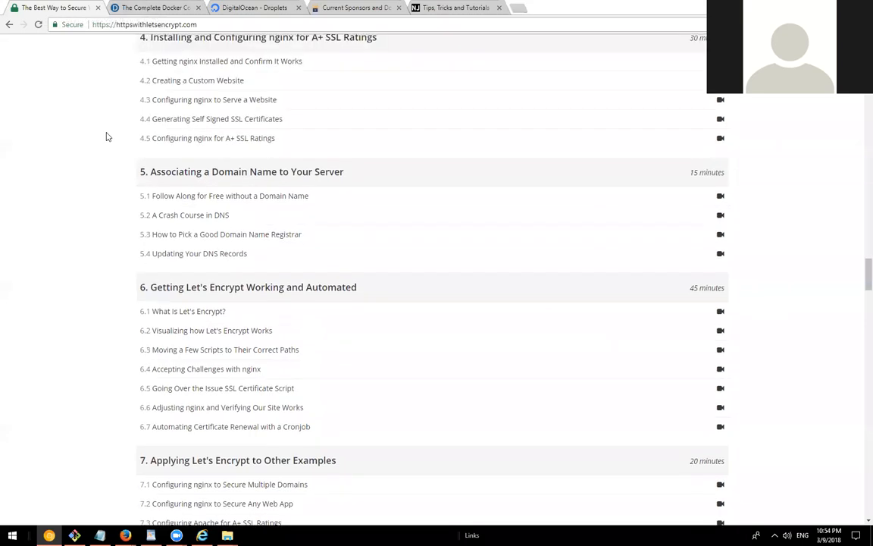
- Scroll the curriculum up and switch to the Let's Encrypt sponsors and donors page
scroll(up, 3)
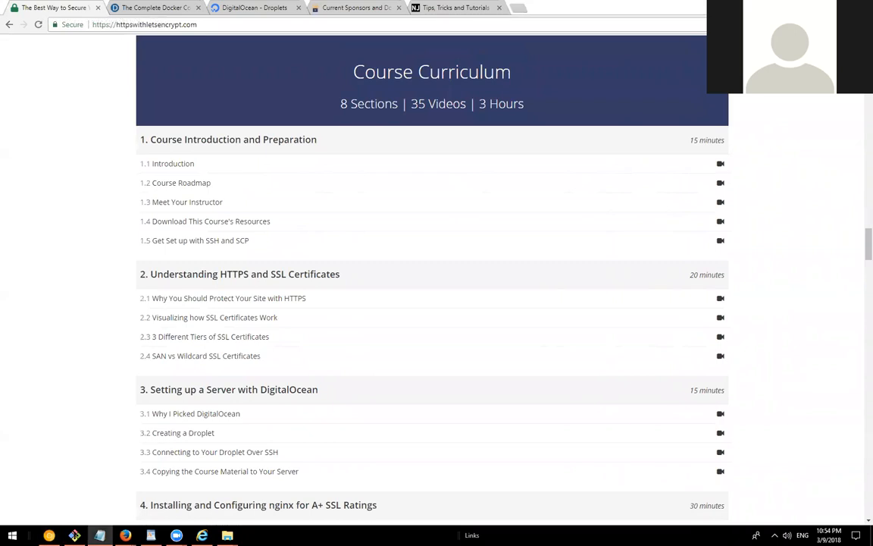
mouse_move(356, 8)
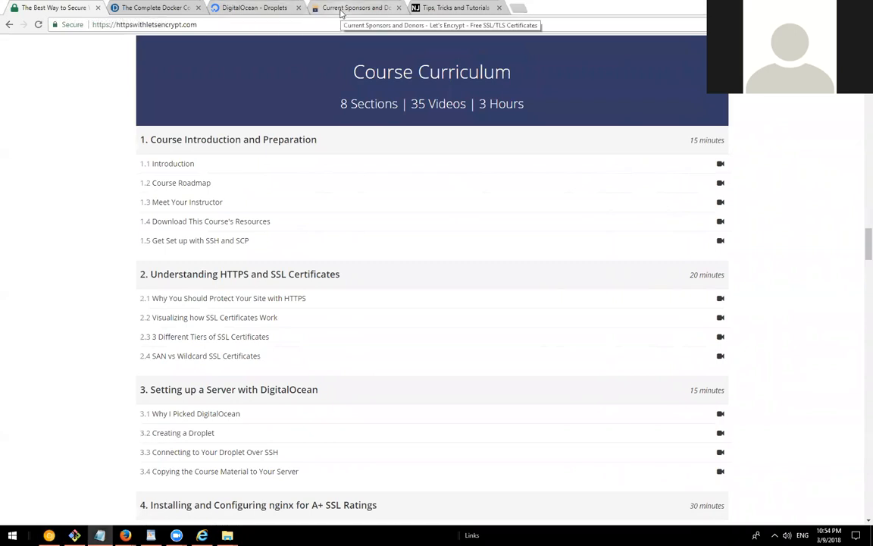
click(357, 8)
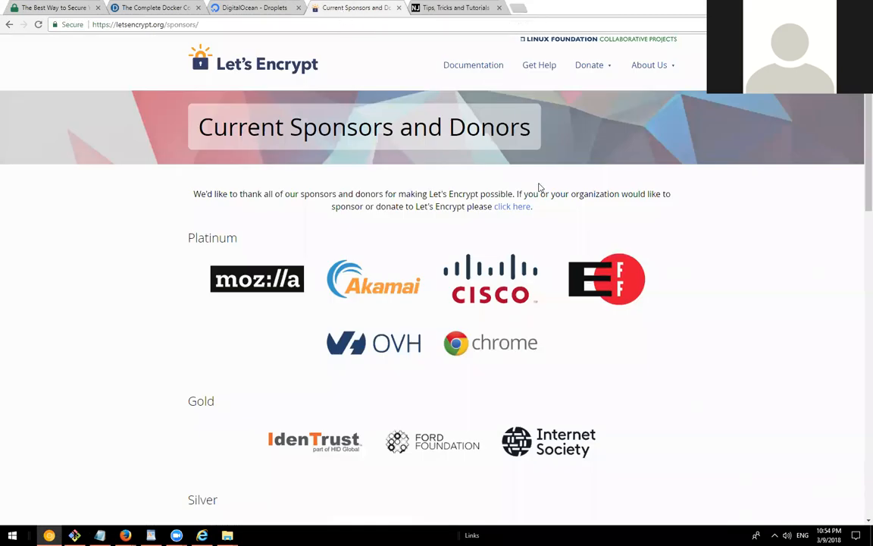
mouse_move(339, 53)
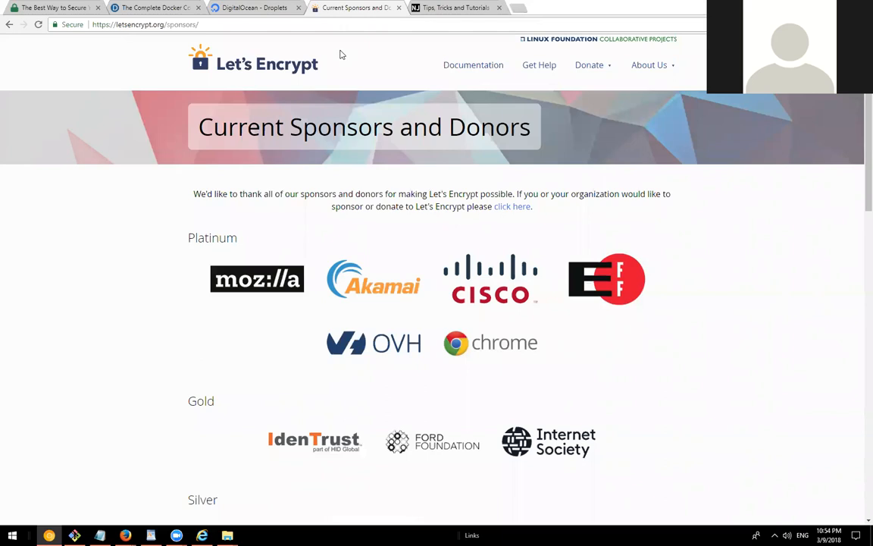
mouse_move(500, 300)
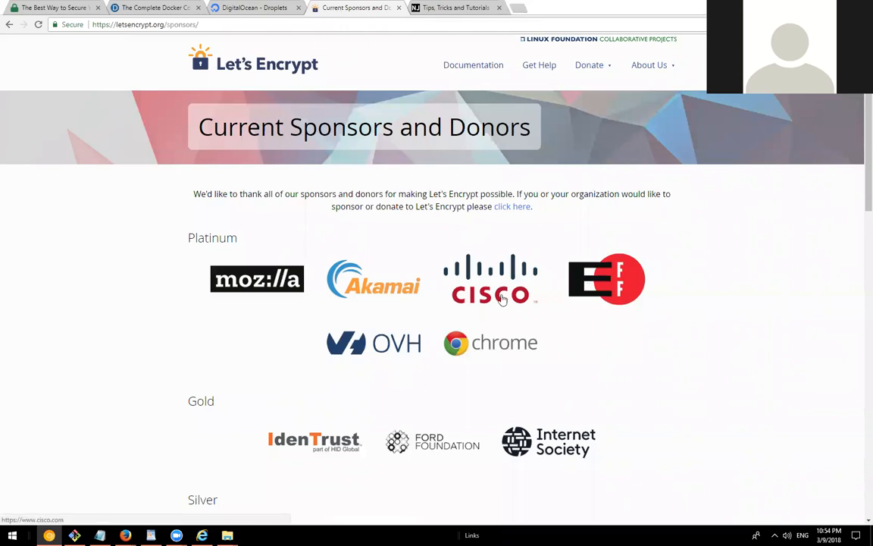
mouse_move(165, 458)
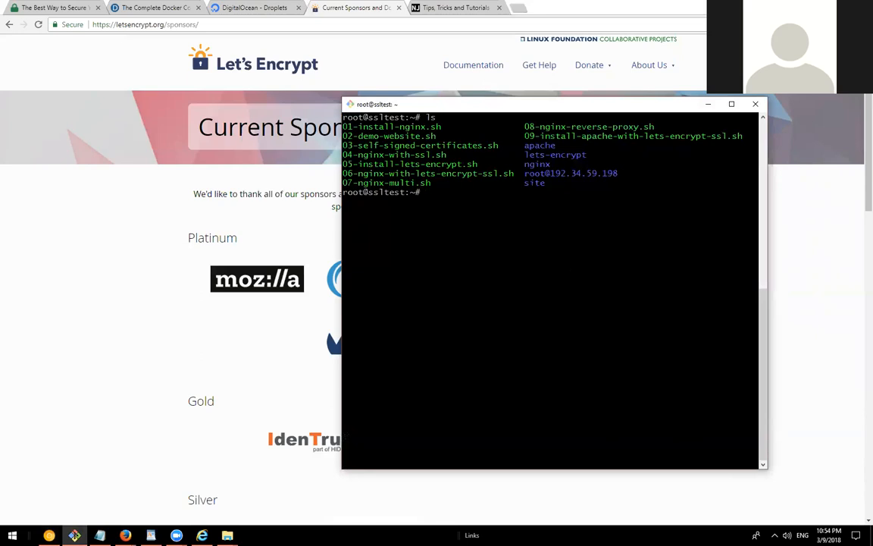
mouse_move(443, 109)
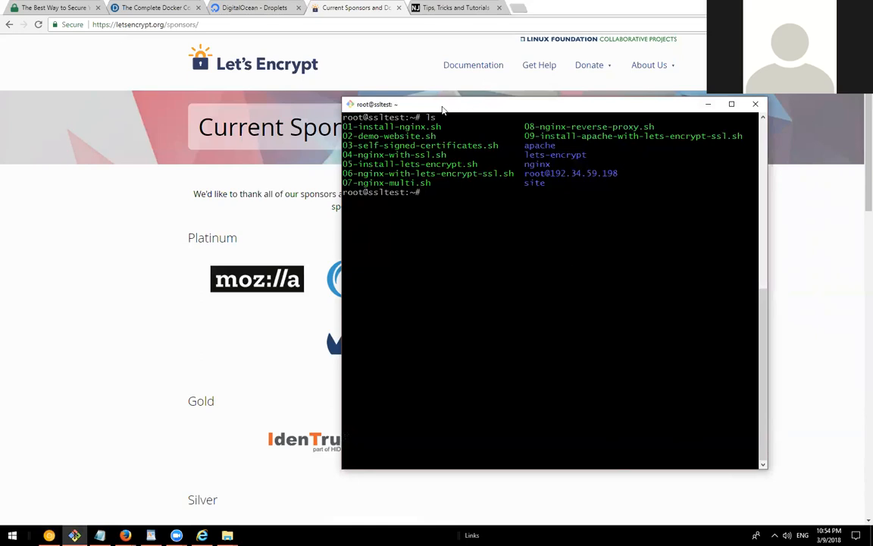
- Move the PuTTY terminal window listing scripts 01-09 further to the left
drag(376, 103, 173, 75)
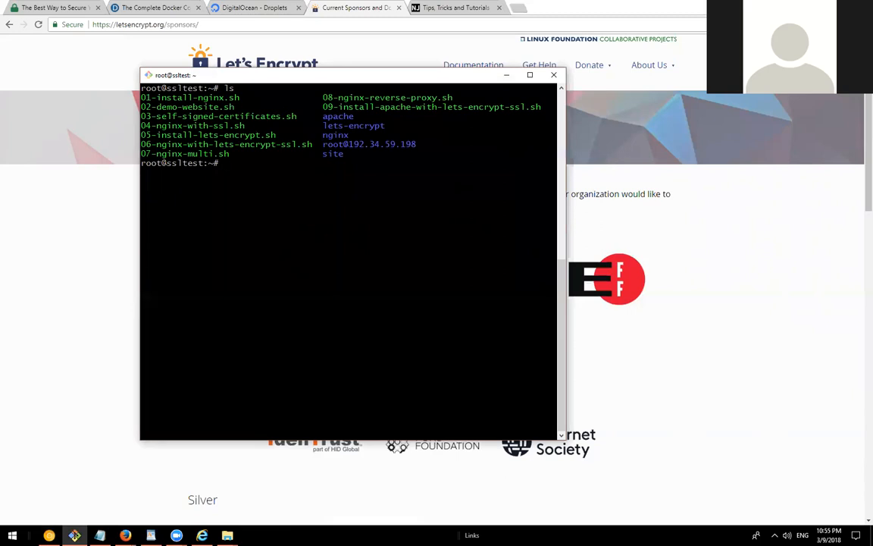
mouse_move(97, 194)
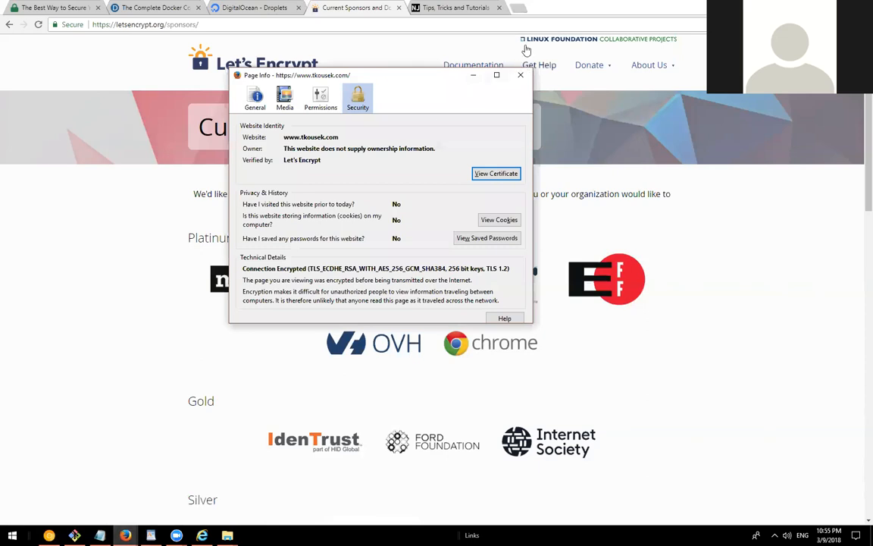
- Dismiss the security details and return to the Hello World page at hello.tkousek.com
click(519, 76)
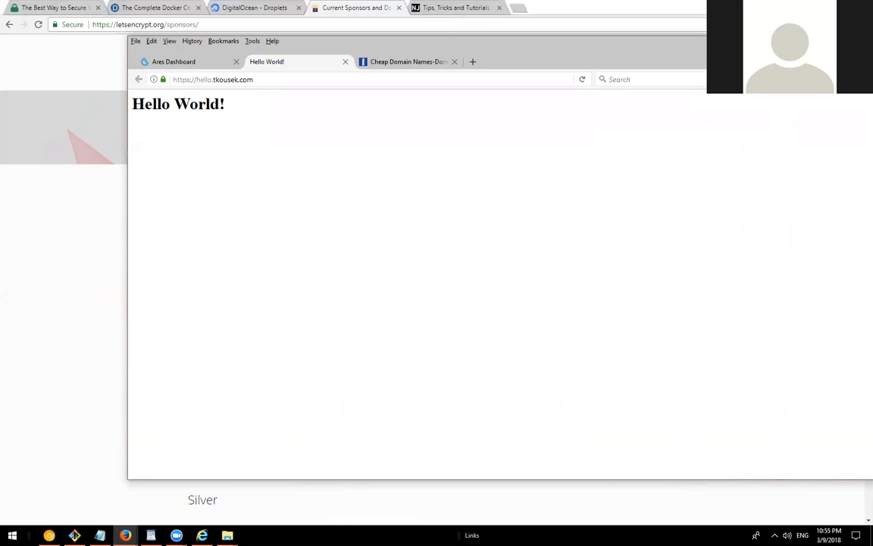
mouse_move(445, 118)
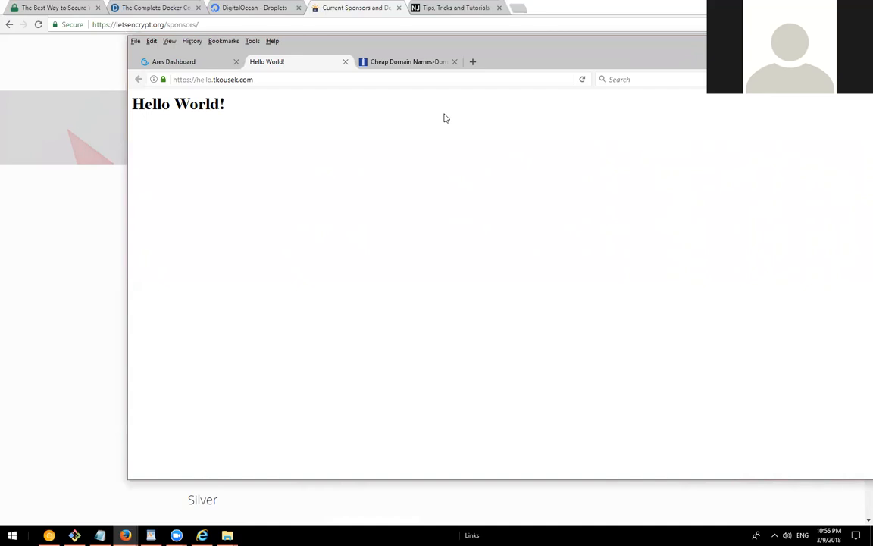
mouse_move(379, 46)
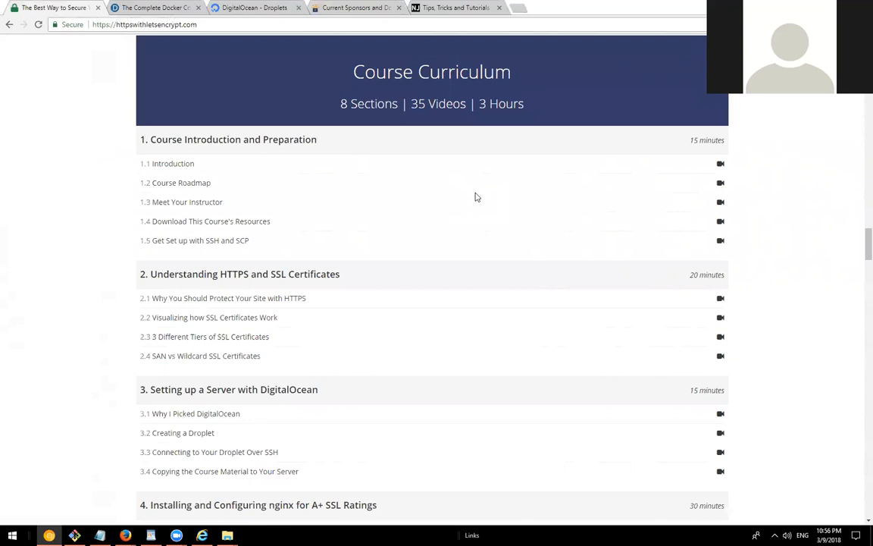
- Scroll through the course curriculum and instructor section, then back up to the intro video
scroll(down, 3)
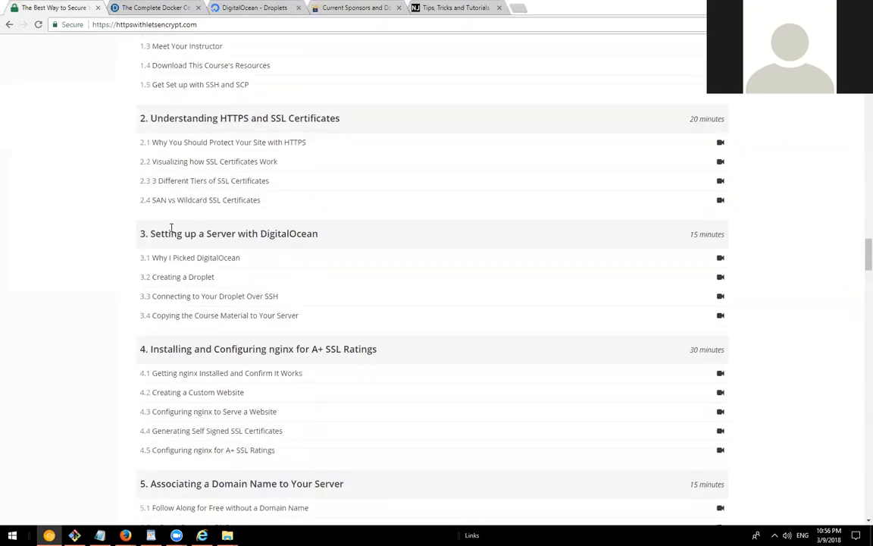
scroll(down, 3)
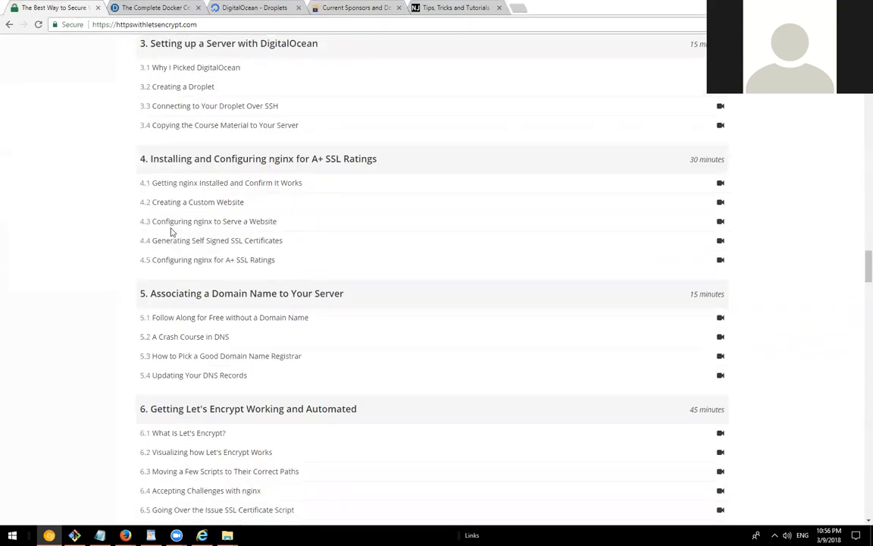
scroll(down, 3)
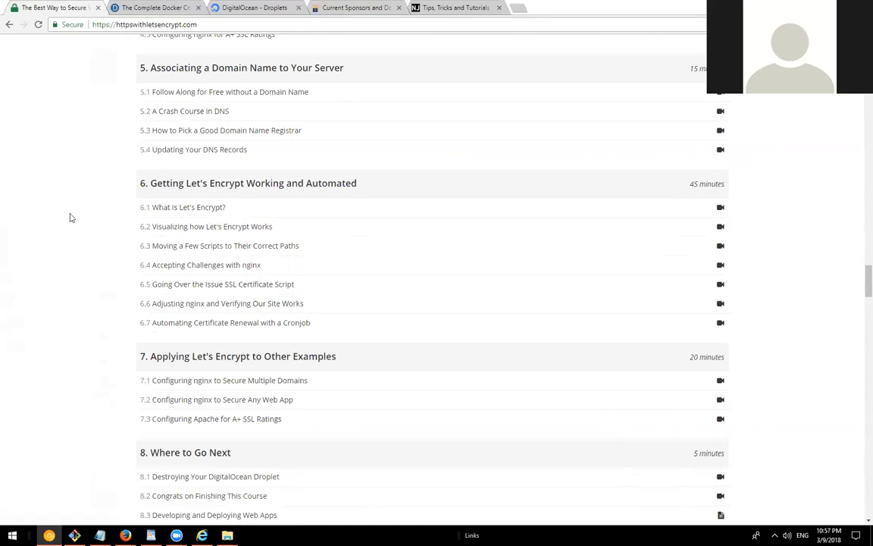
scroll(up, 3)
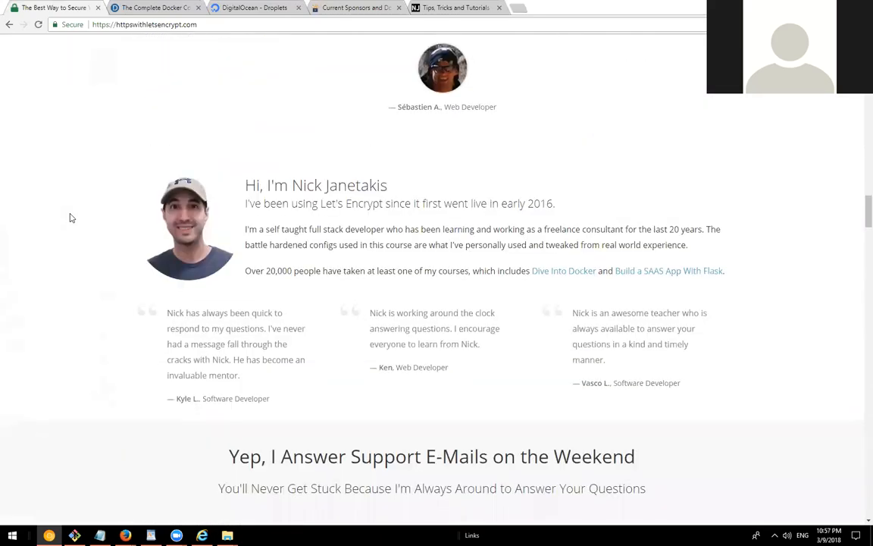
scroll(down, 3)
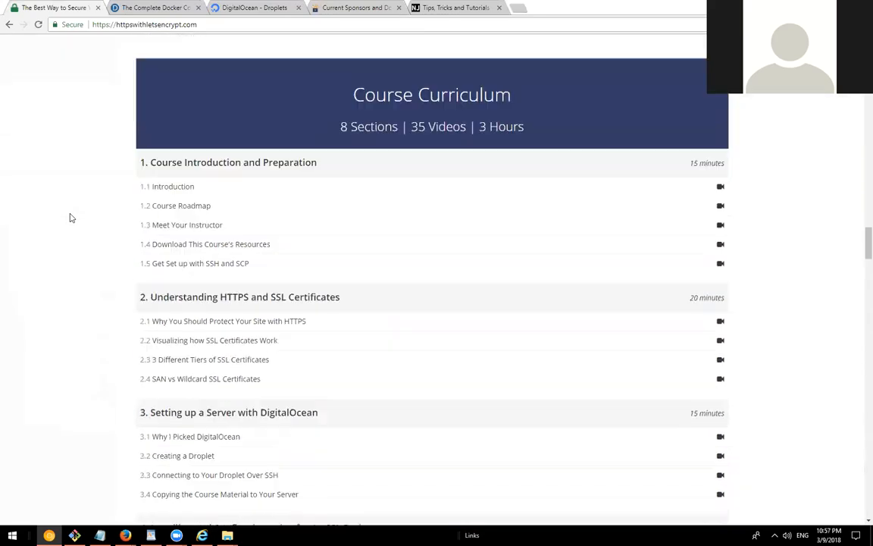
scroll(down, 3)
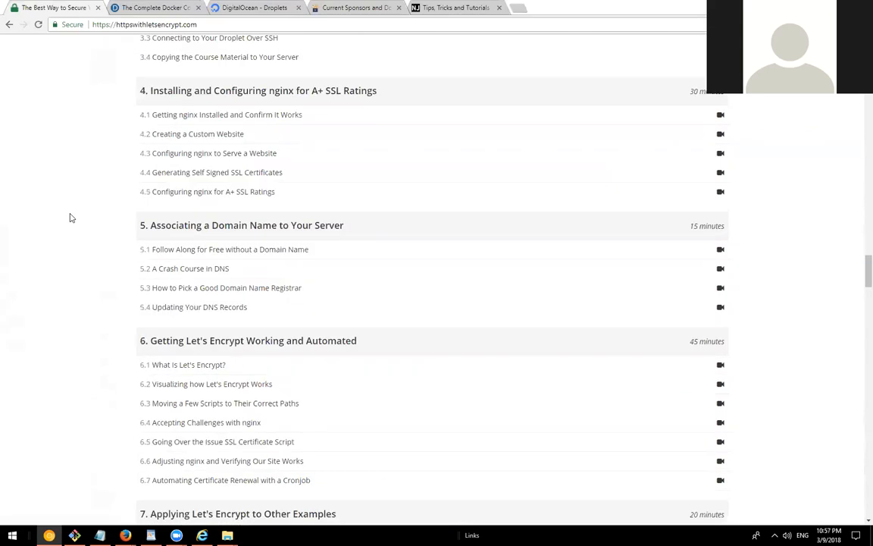
scroll(down, 3)
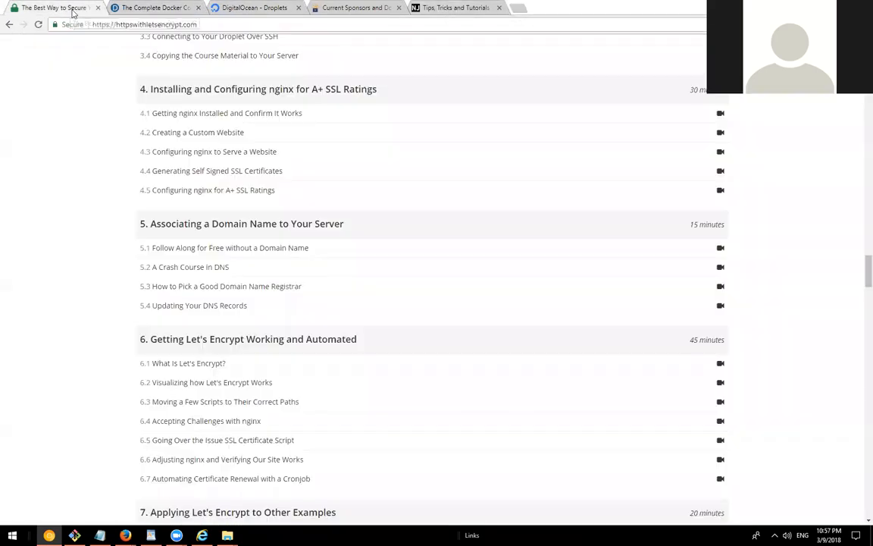
scroll(up, 3)
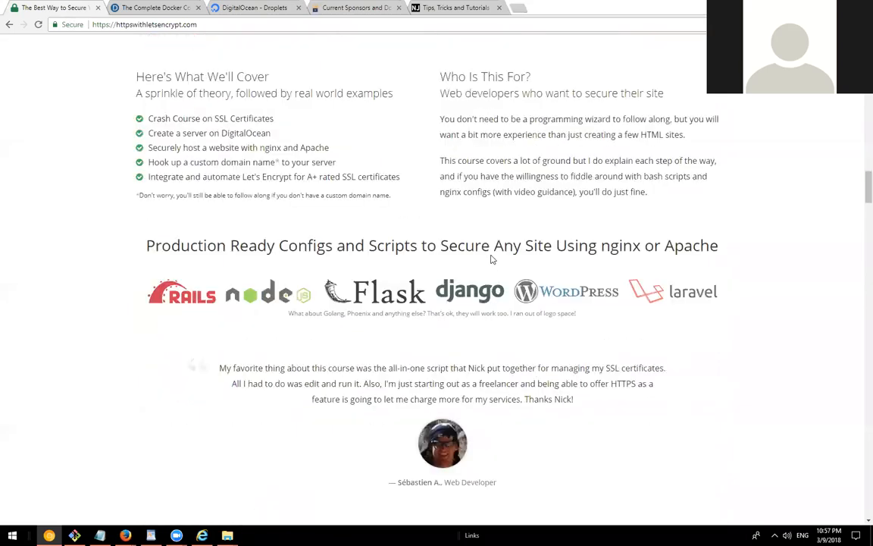
scroll(up, 3)
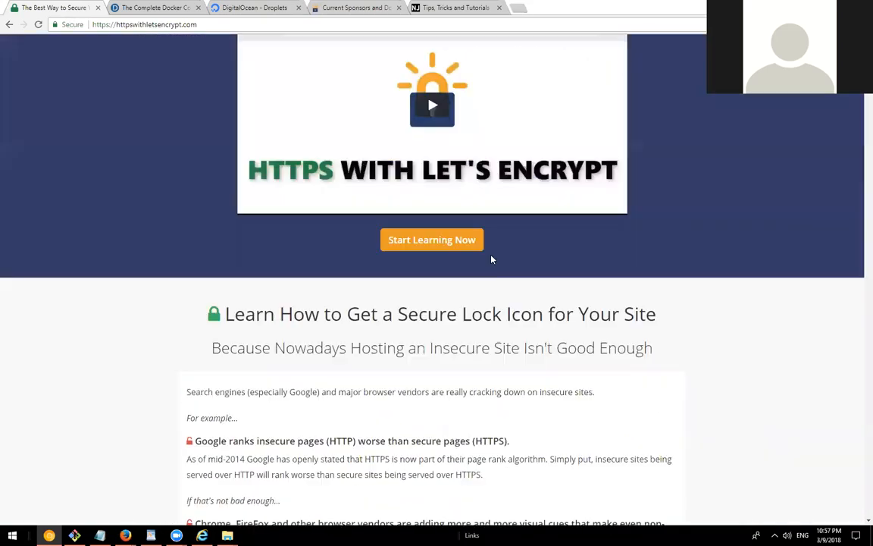